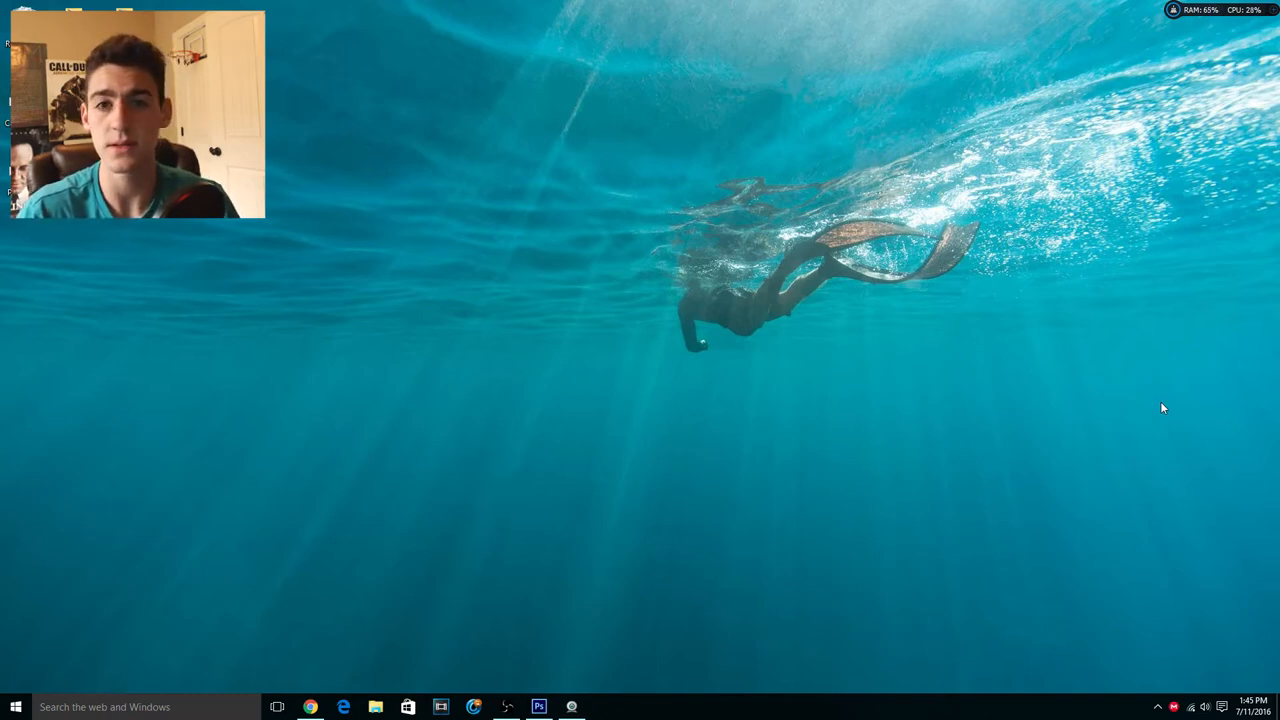
pyautogui.moveTo(1052, 422)
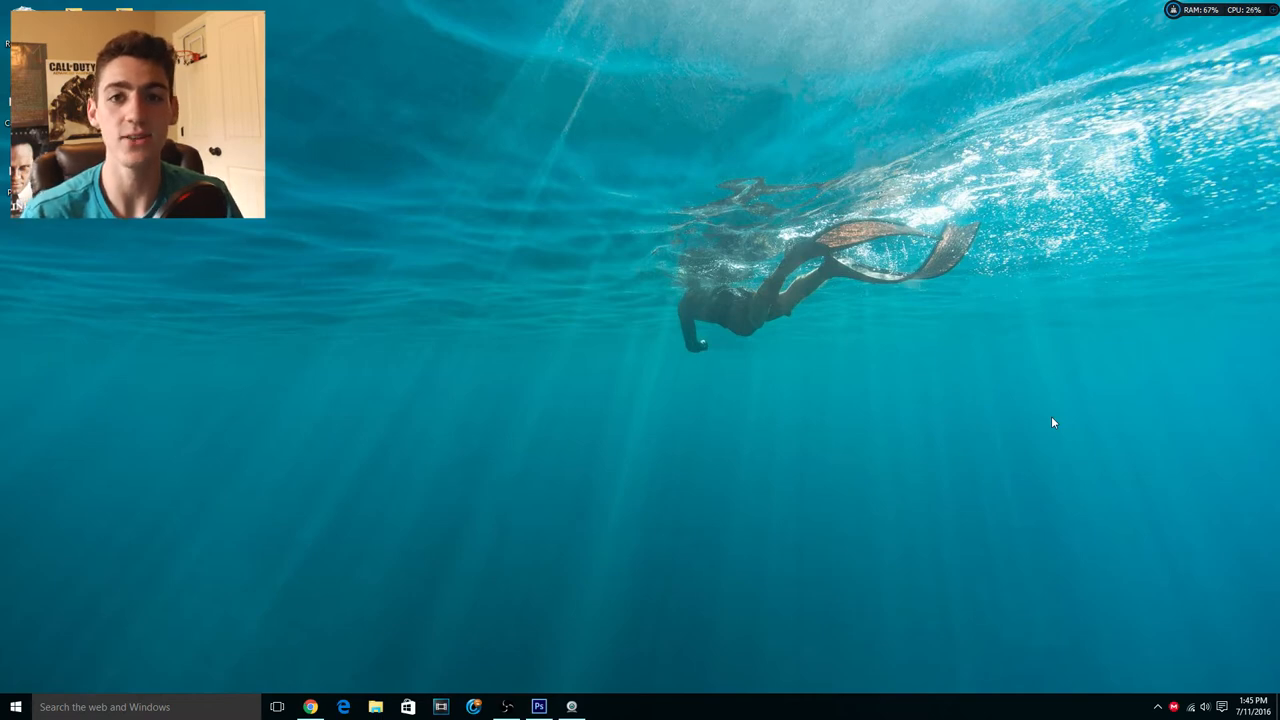
pyautogui.moveTo(888, 392)
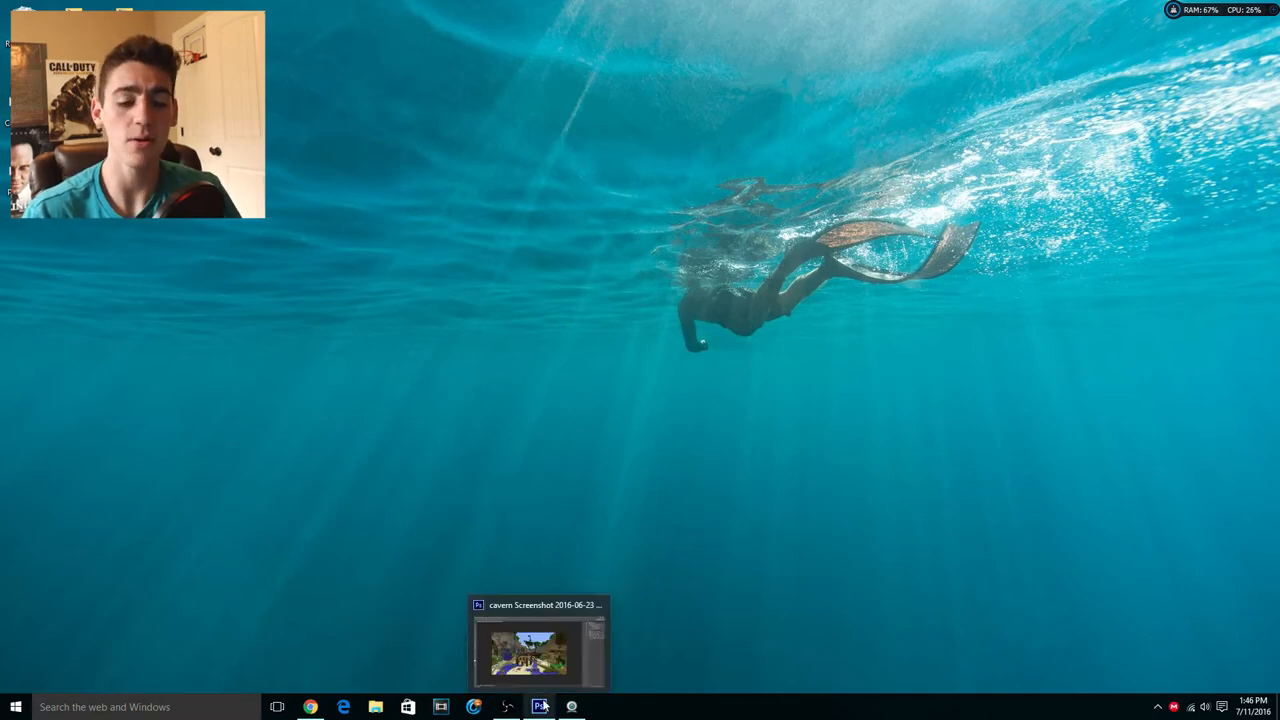
# - Review the Google results for free photo editors in Chrome, switching briefly to the Minecraft screenshot in Photoshop
pyautogui.click(310, 708)
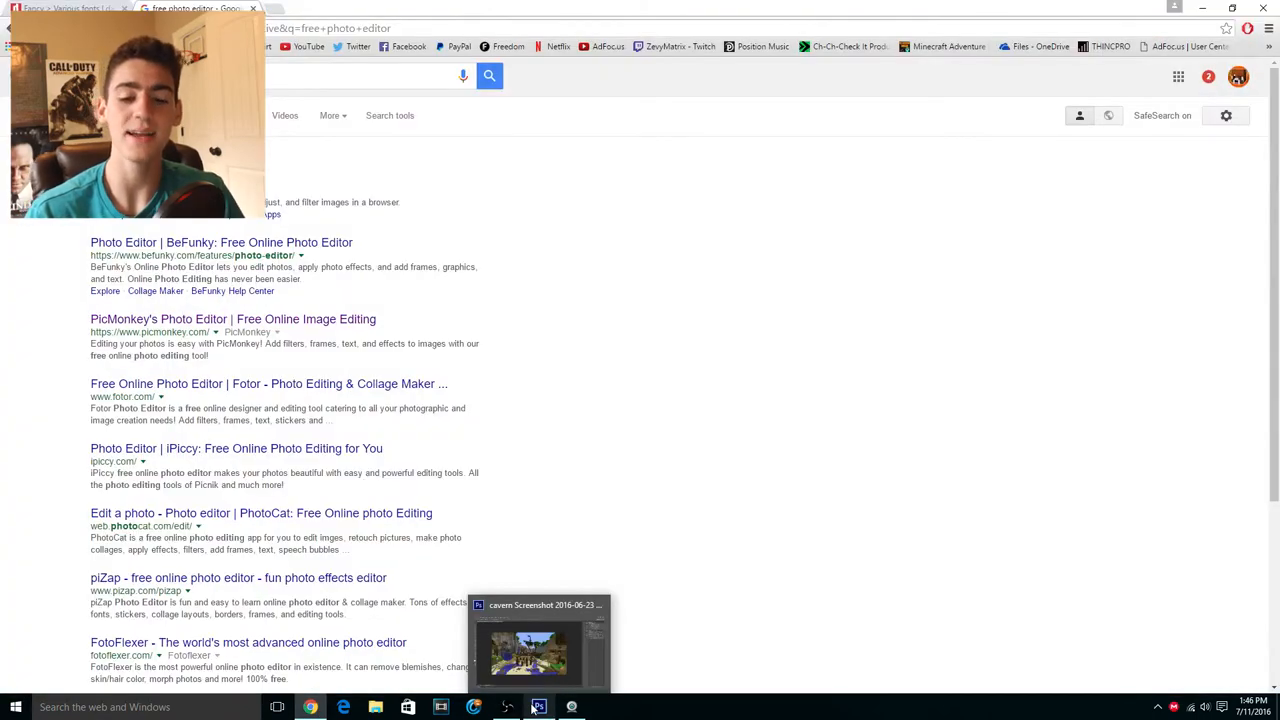
pyautogui.click(540, 708)
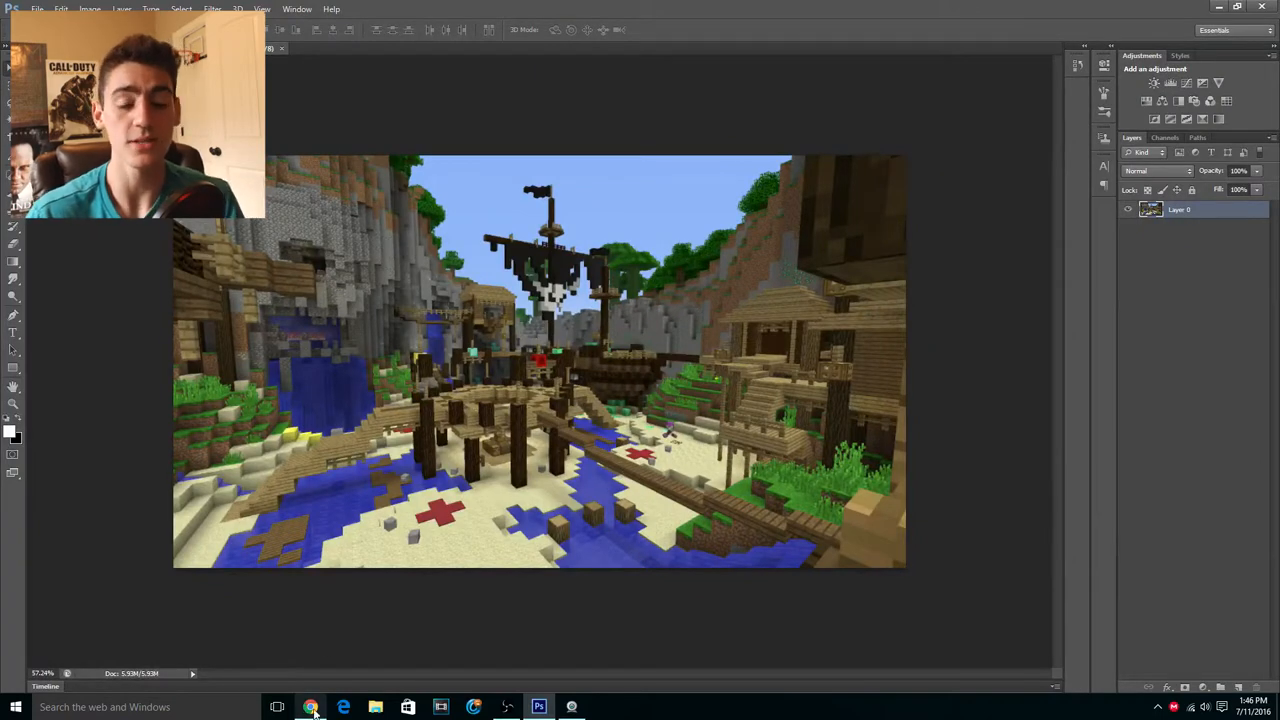
pyautogui.click(312, 708)
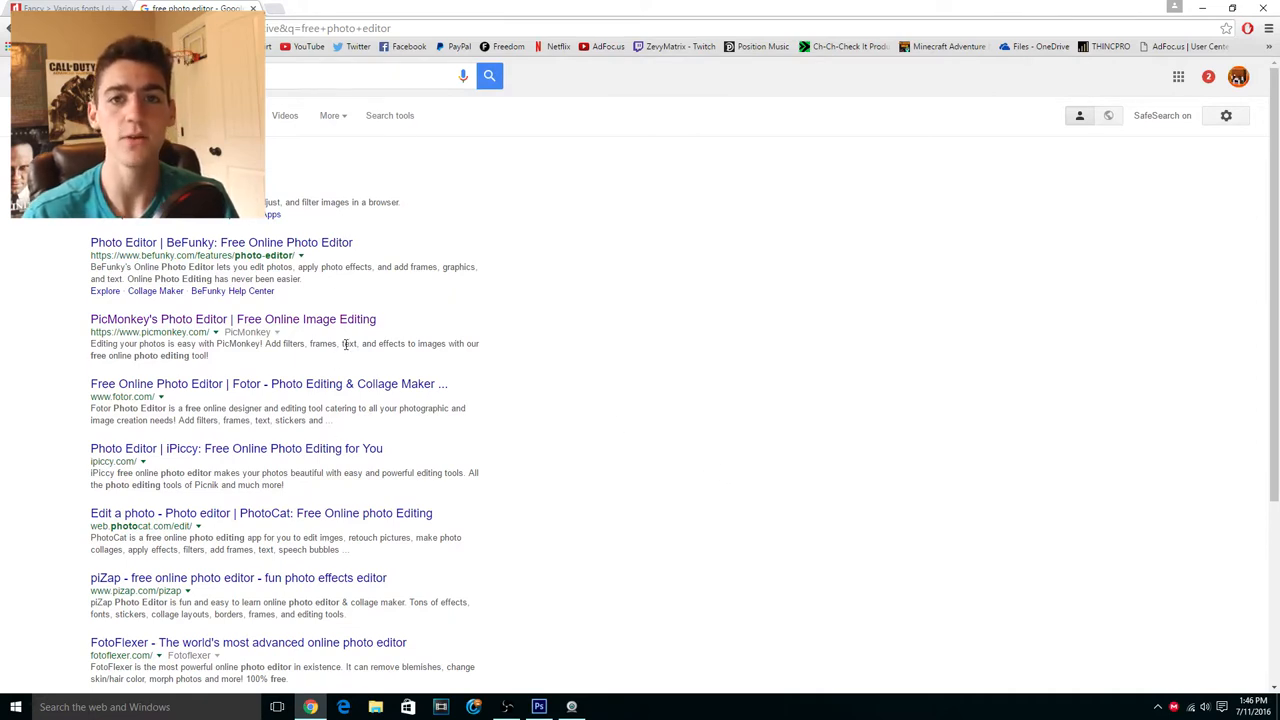
pyautogui.moveTo(348, 330)
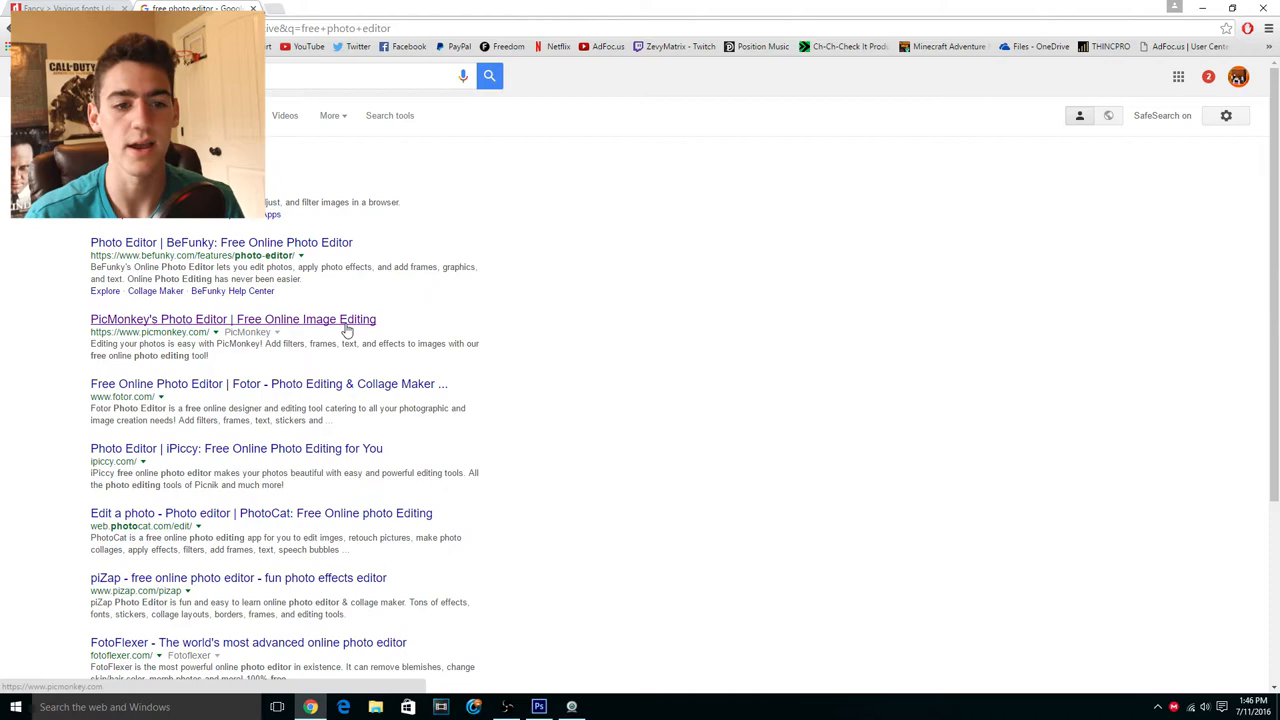
pyautogui.scroll(-3)
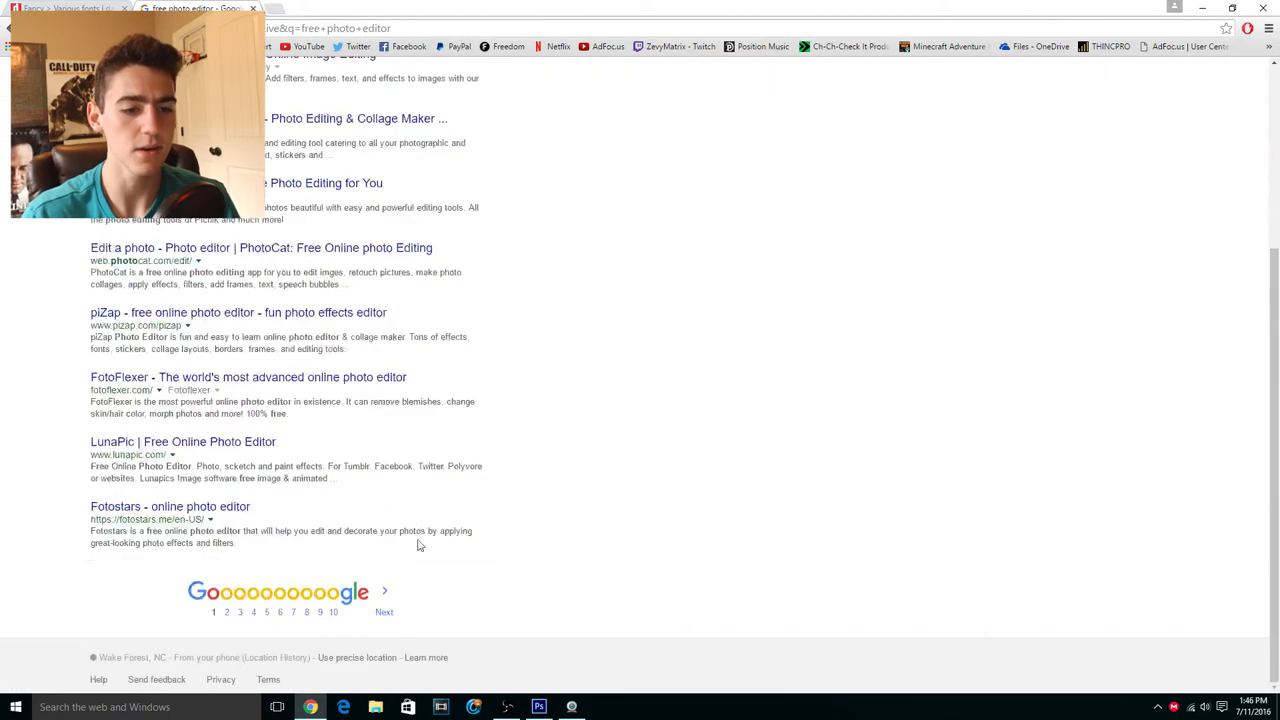
pyautogui.scroll(3)
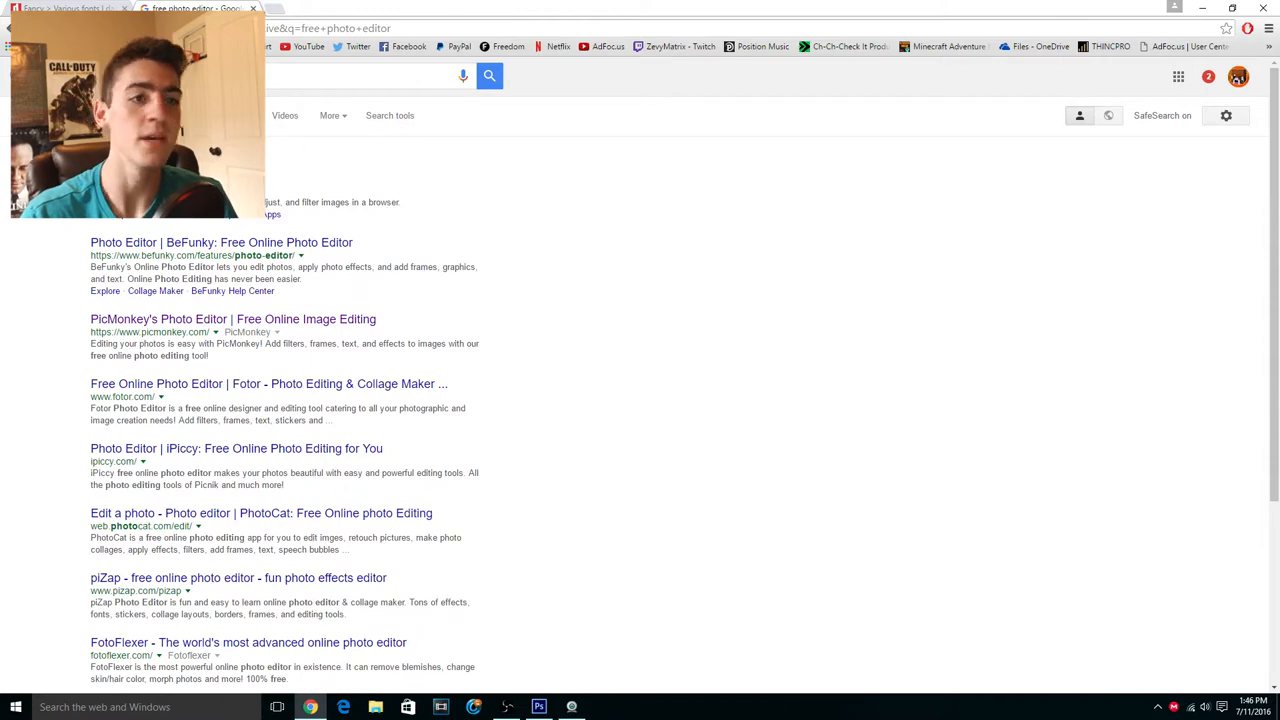
pyautogui.moveTo(312, 230)
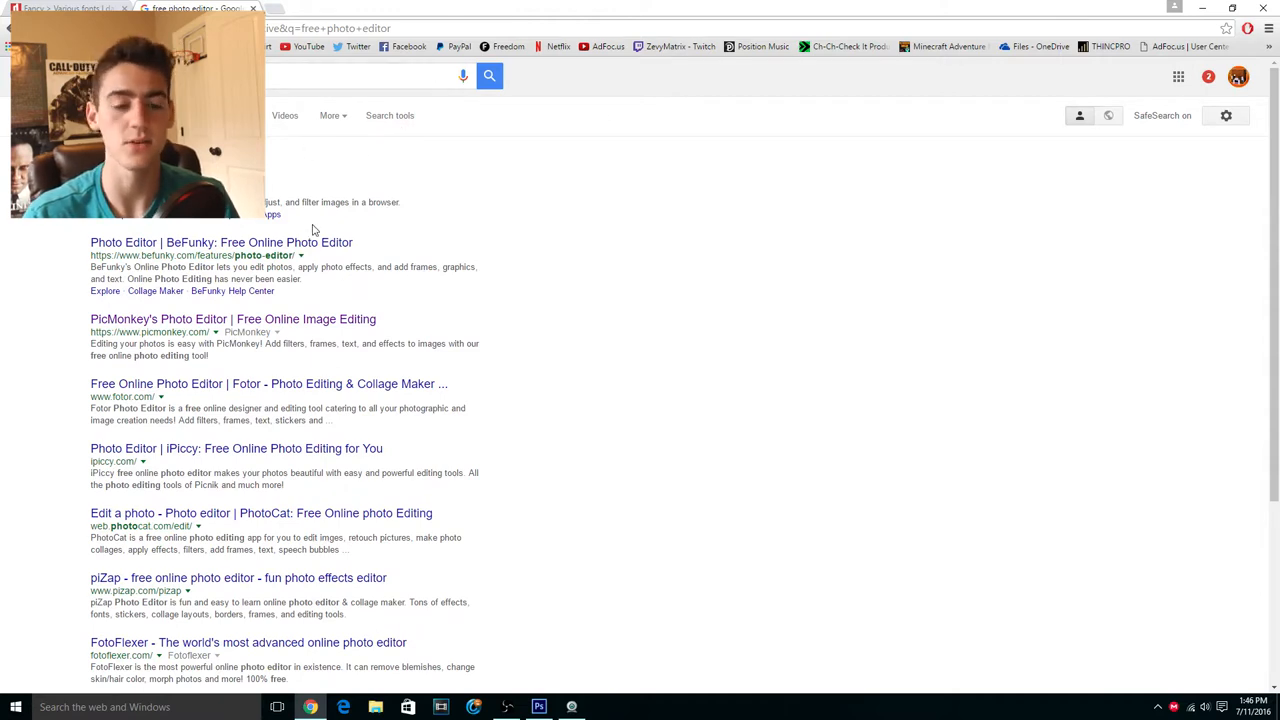
pyautogui.click(540, 708)
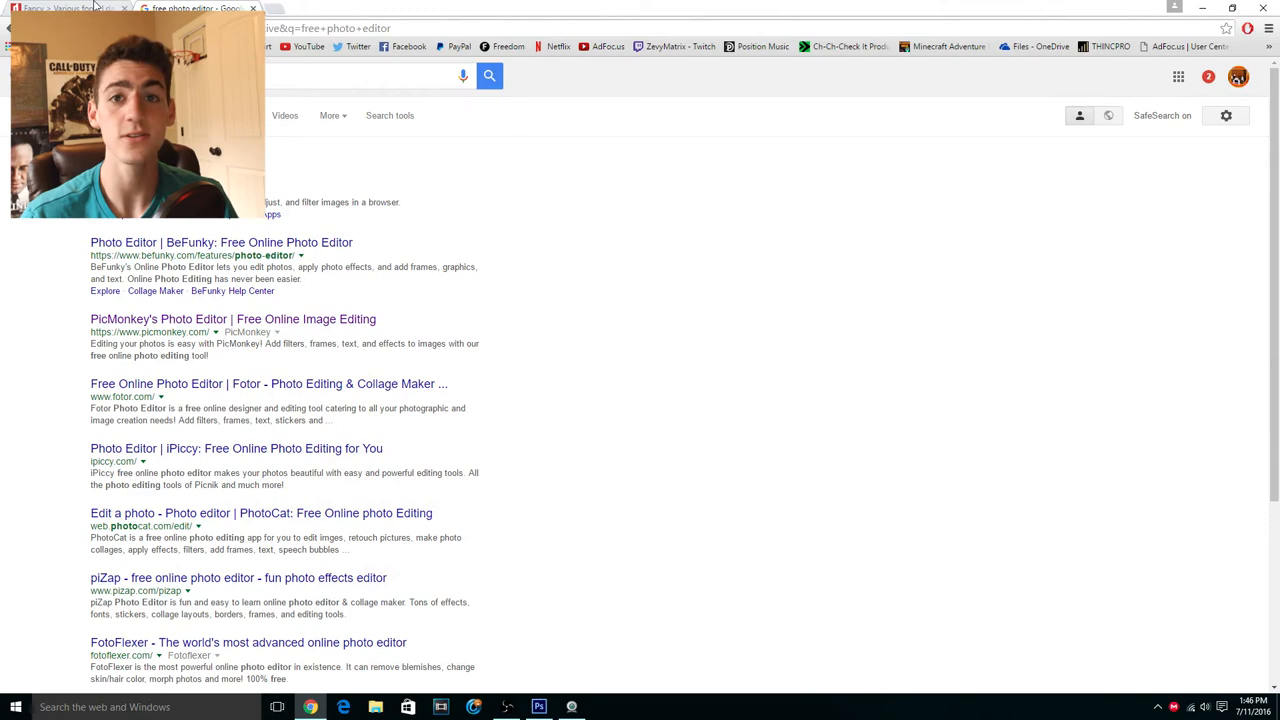
# - Filter dafont's Fancy > Various list to 100% Free fonts and scroll through the listing
pyautogui.click(60, 8)
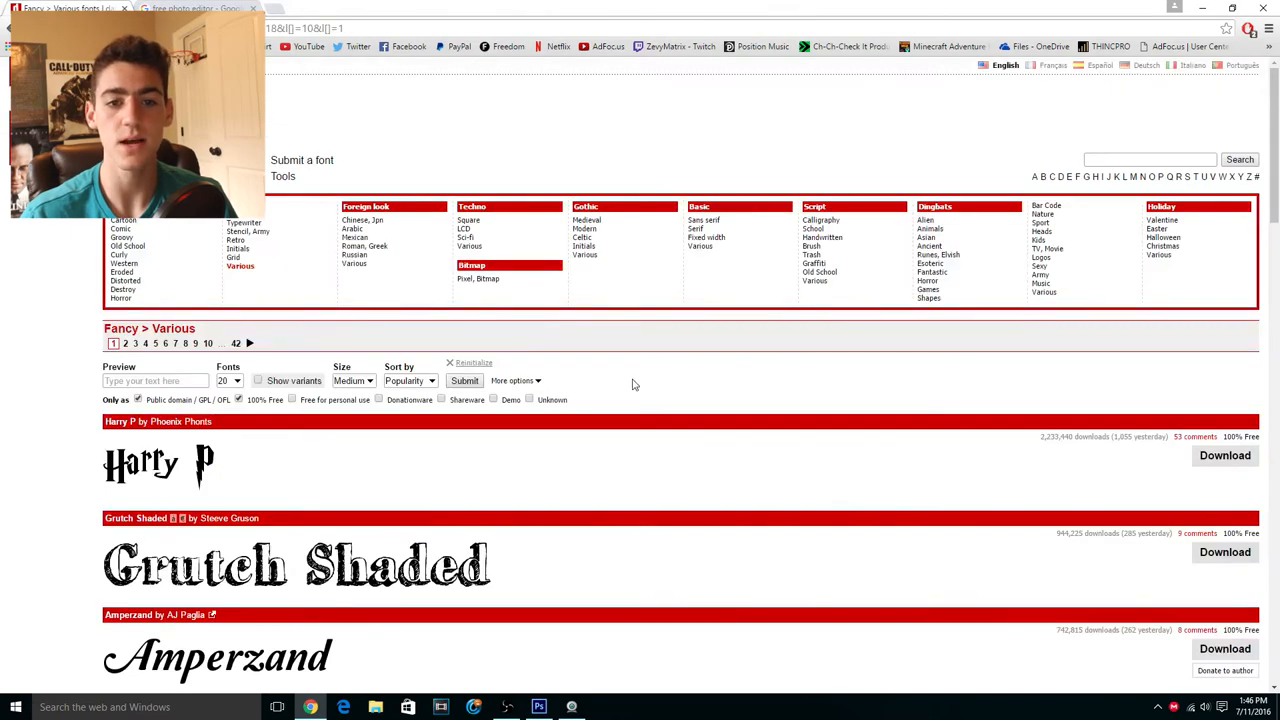
pyautogui.scroll(-3)
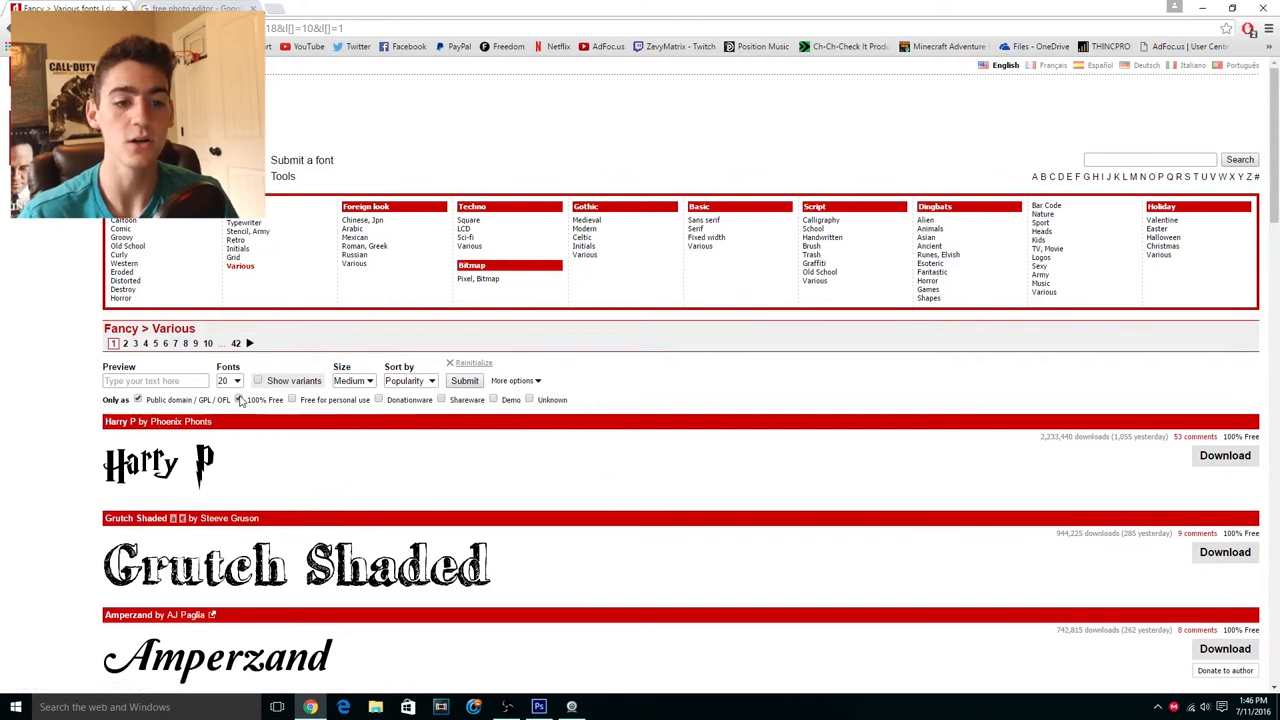
pyautogui.click(516, 380)
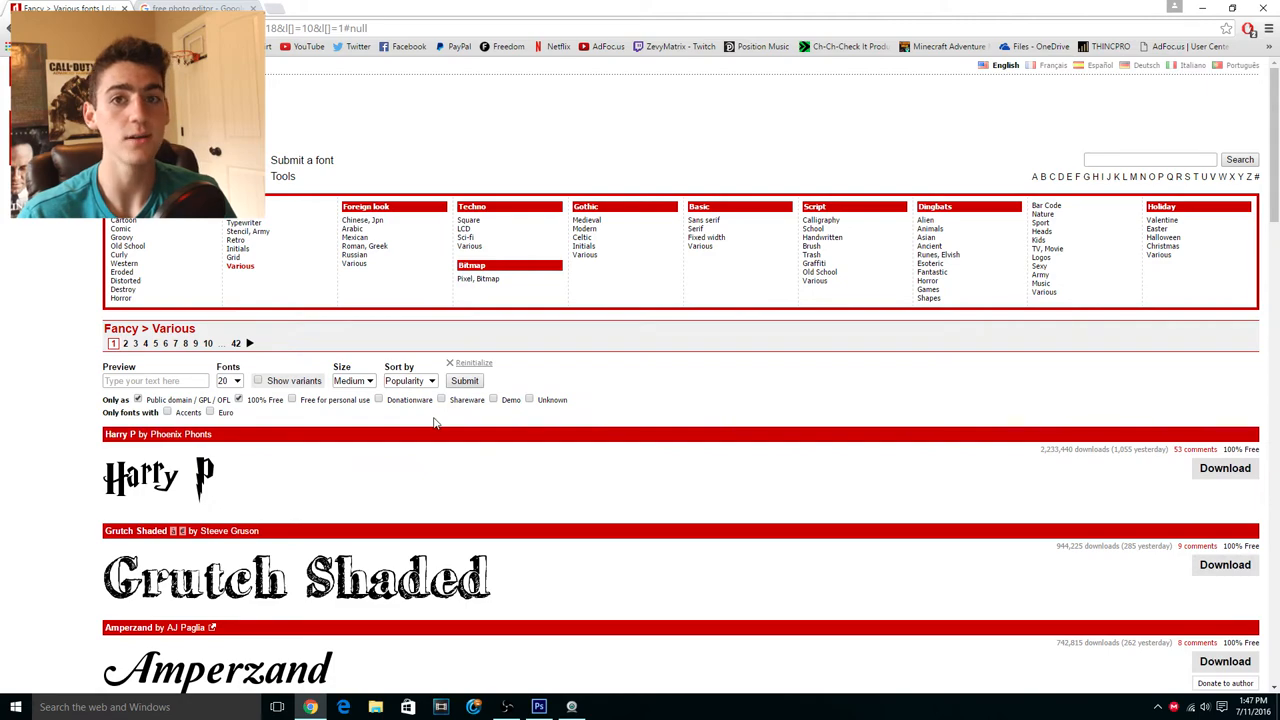
pyautogui.scroll(-3)
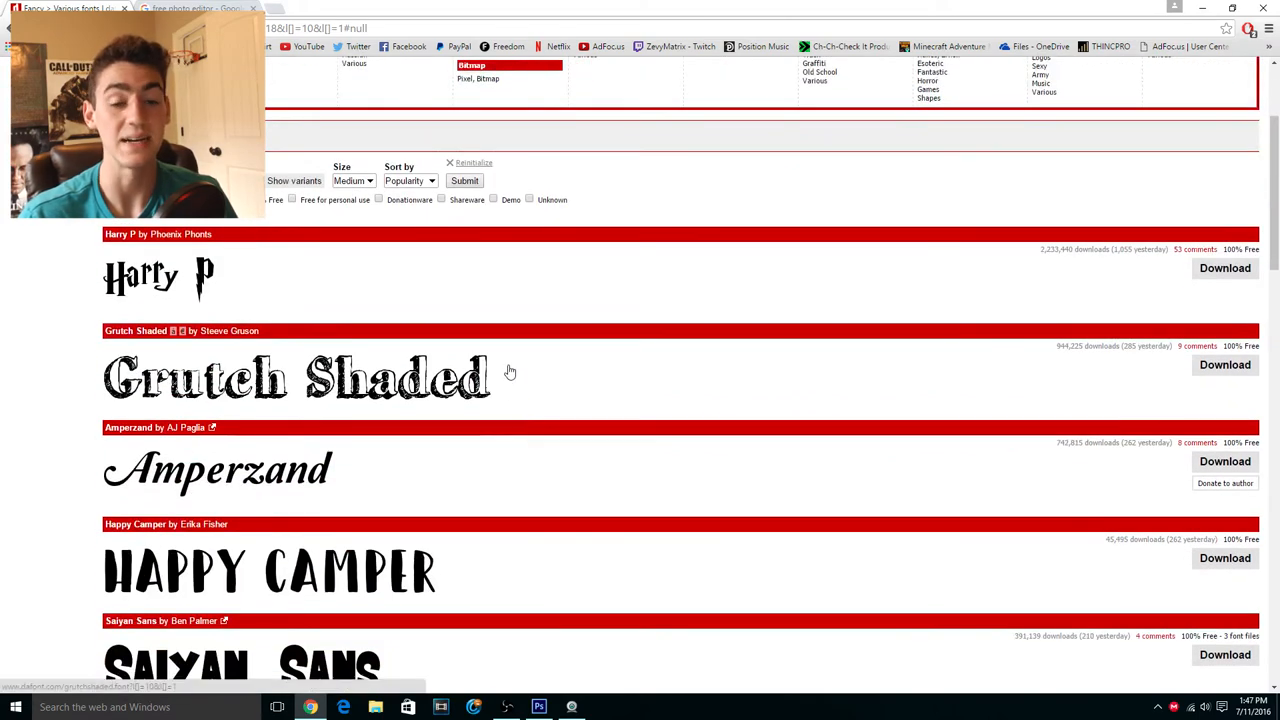
pyautogui.scroll(-3)
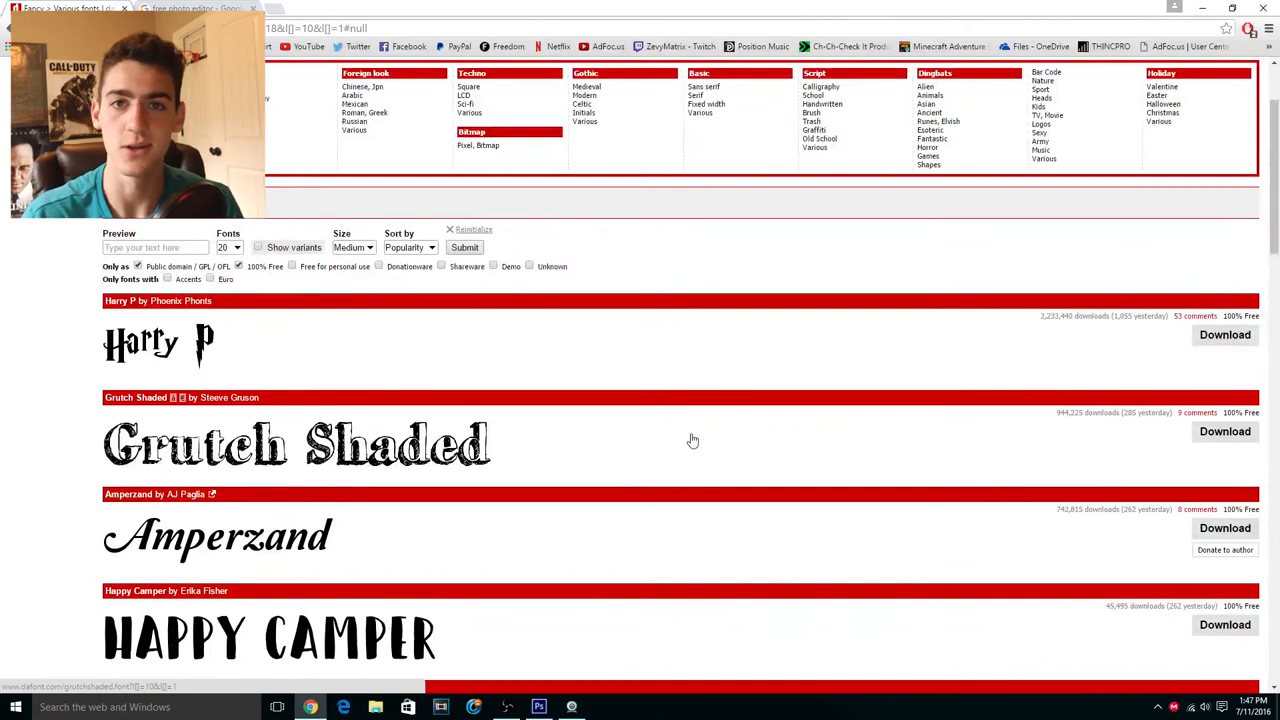
pyautogui.scroll(-3)
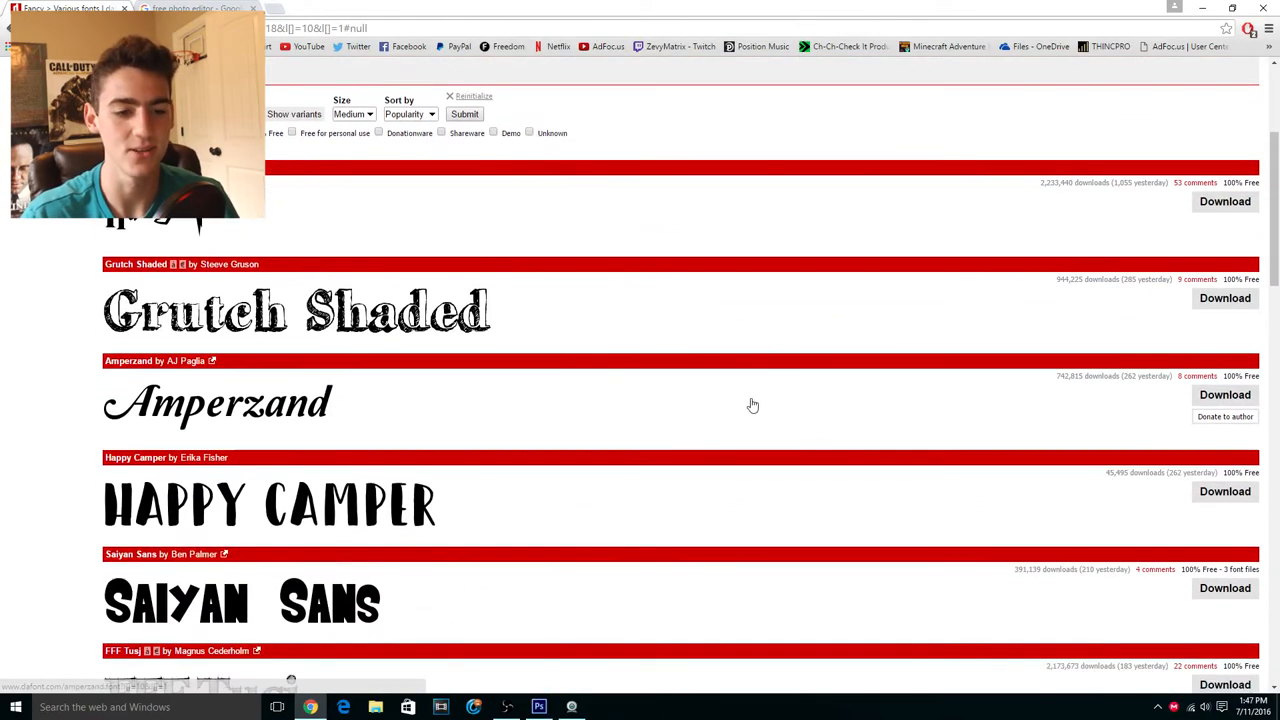
pyautogui.scroll(-3)
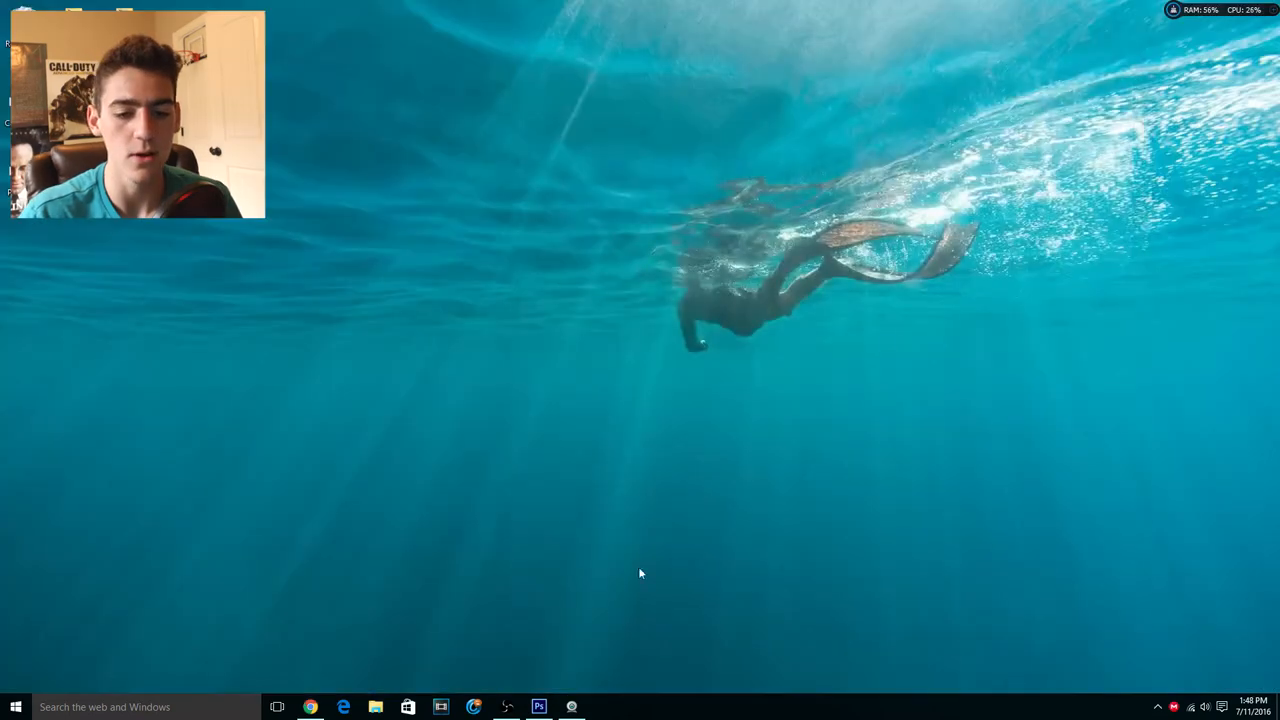
# - Type white BATTLEMODE title text over the upper middle of the Minecraft cove screenshot
pyautogui.click(540, 708)
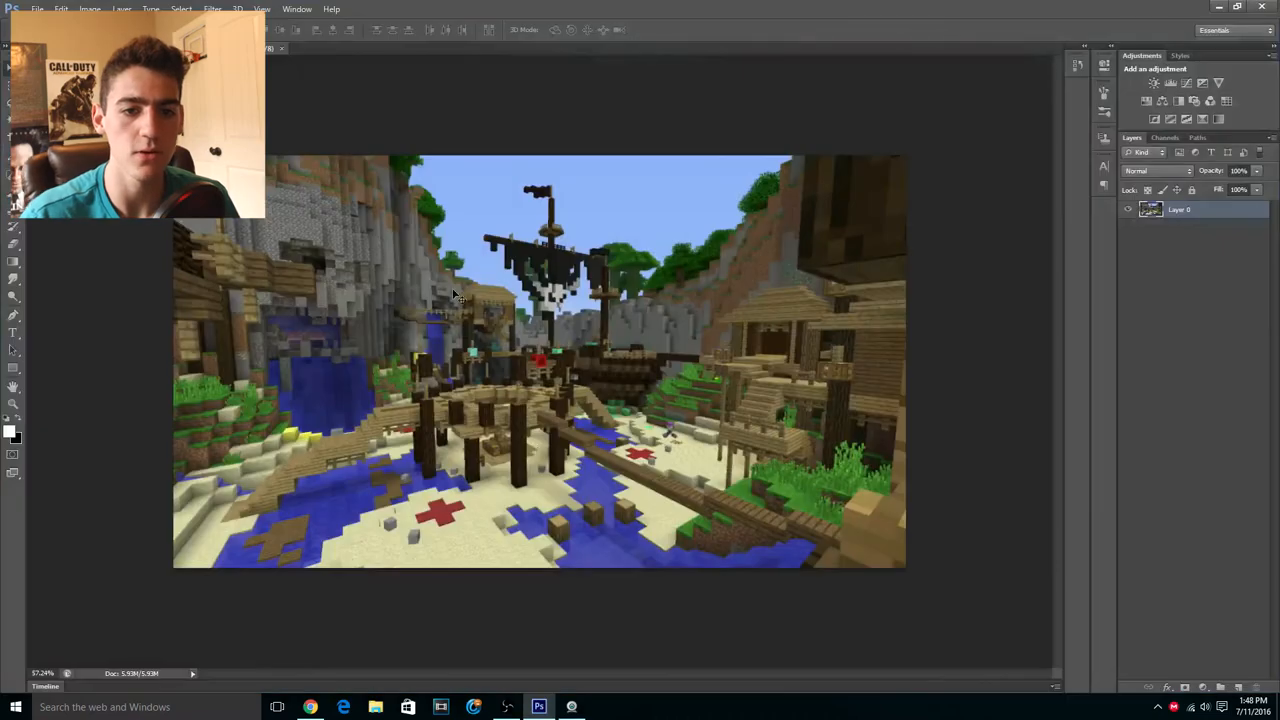
pyautogui.moveTo(448, 232)
pyautogui.write('B')
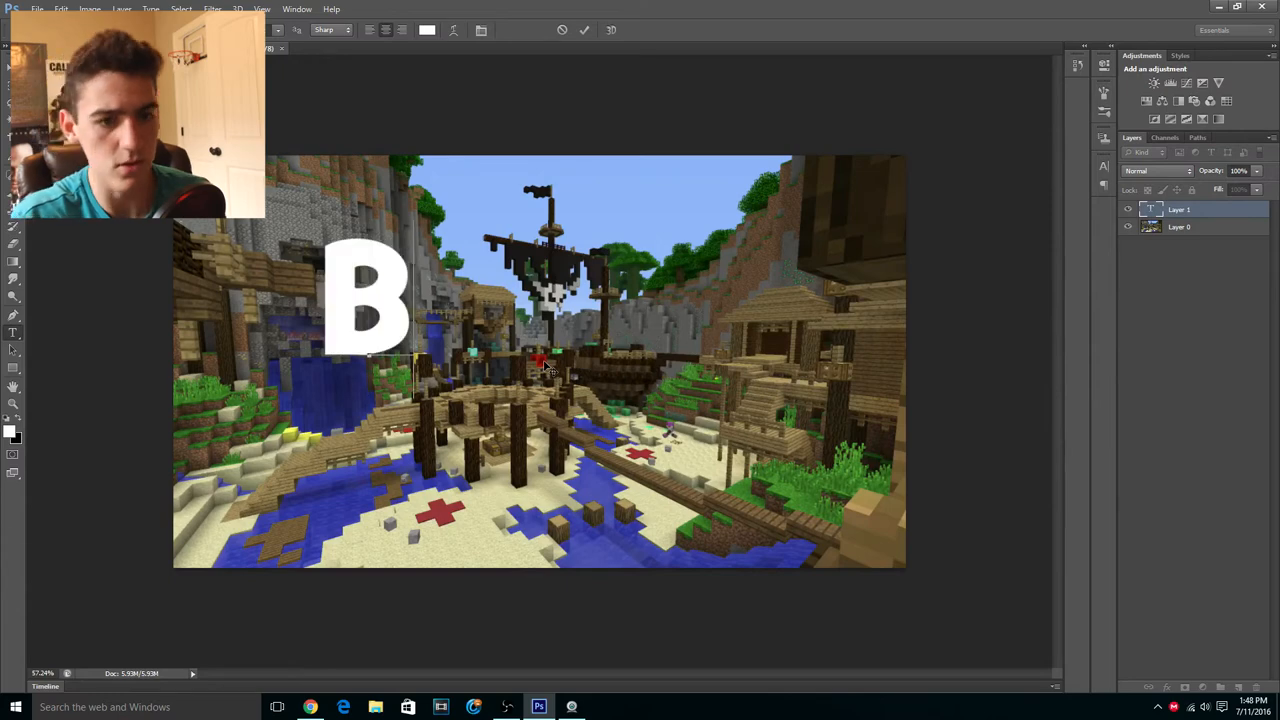
pyautogui.write('ATTLEMODE')
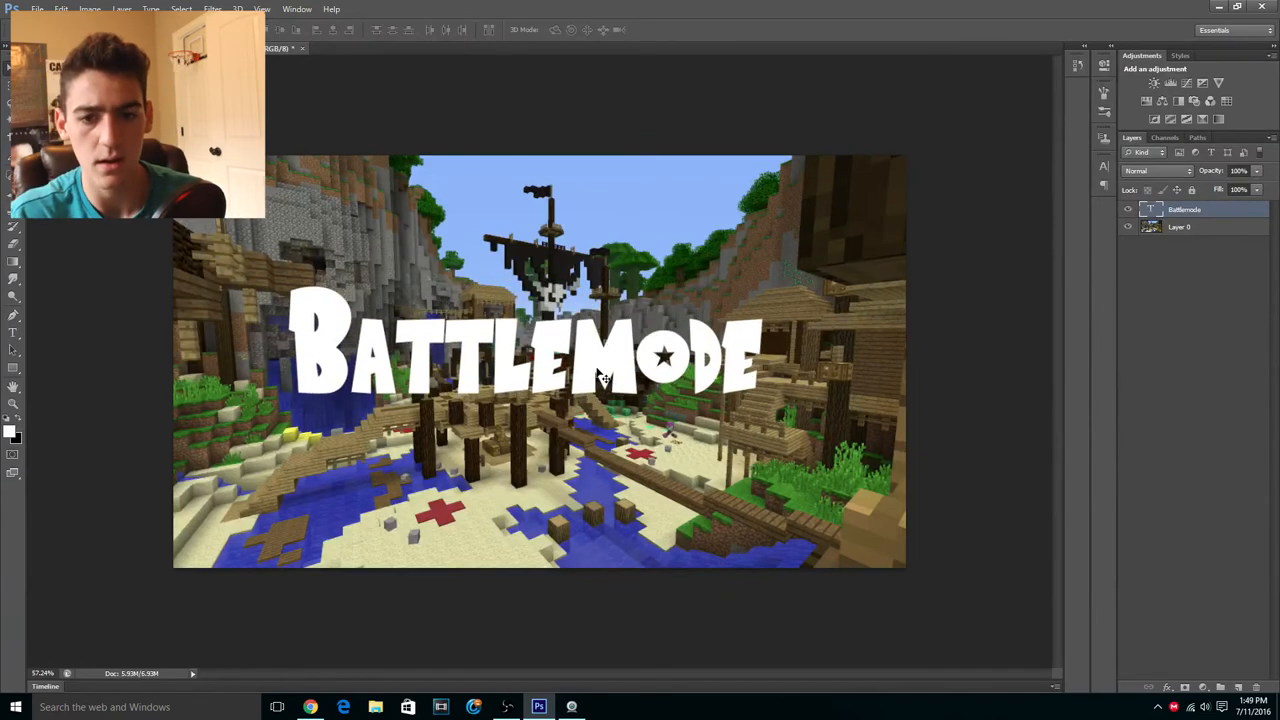
# - Enable Stroke and Drop Shadow for the BATTLEMODE text in its Layer Style dialog
pyautogui.rightClick(1184, 210)
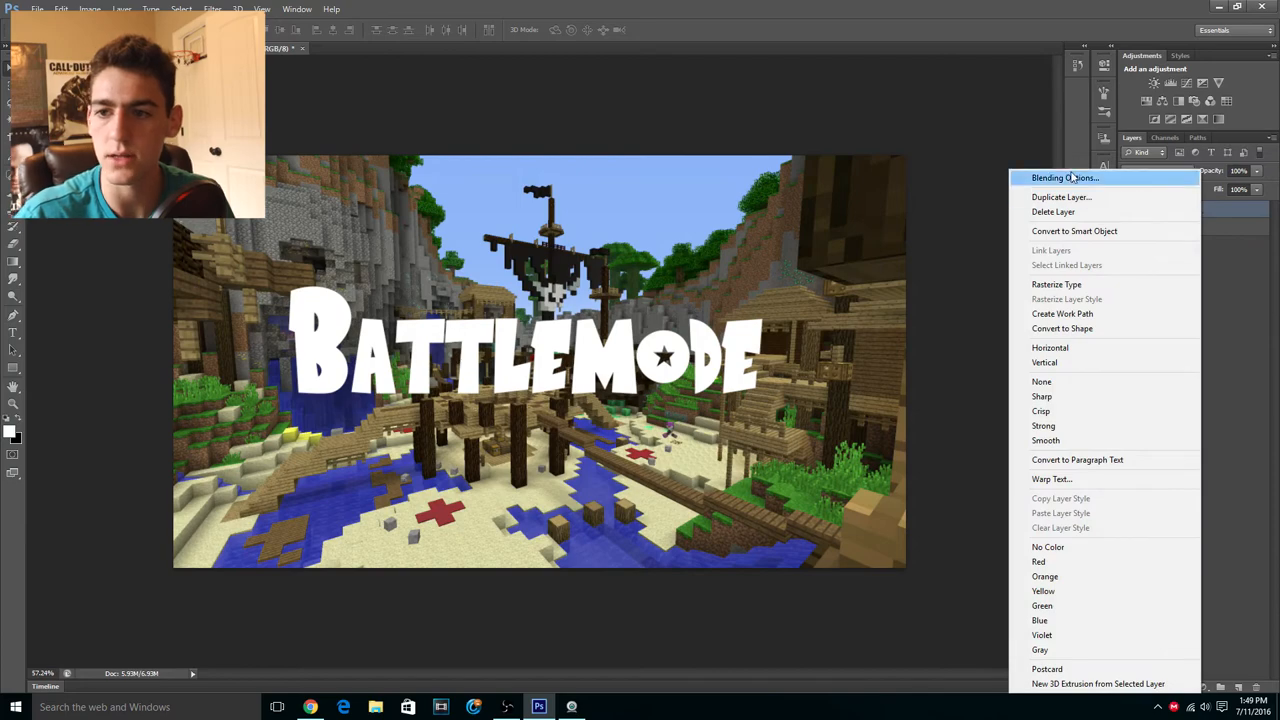
pyautogui.click(1064, 176)
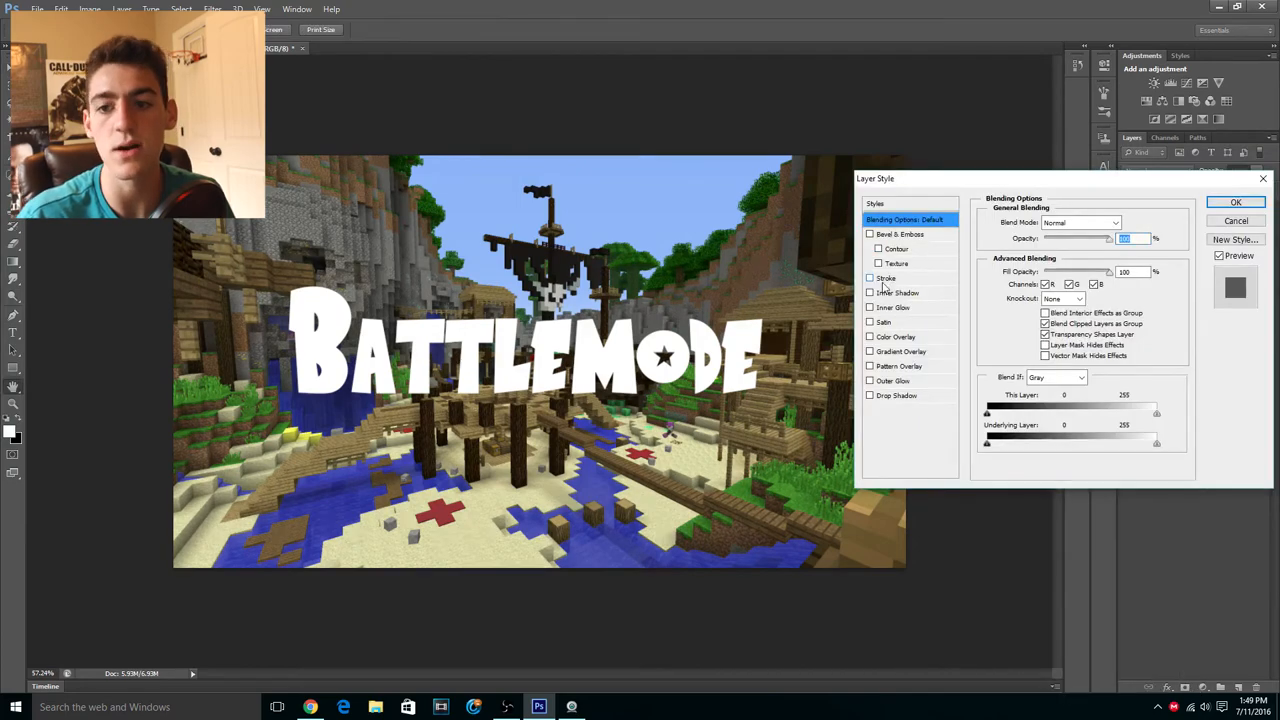
pyautogui.click(886, 278)
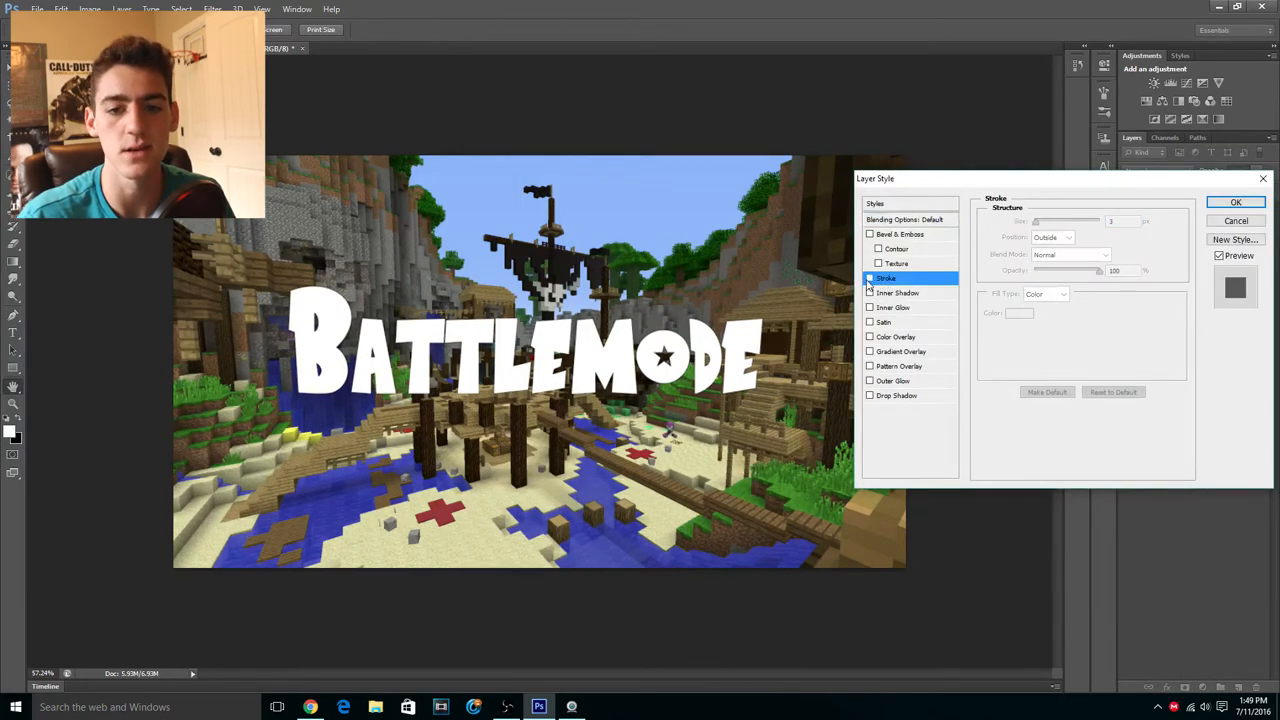
pyautogui.click(868, 278)
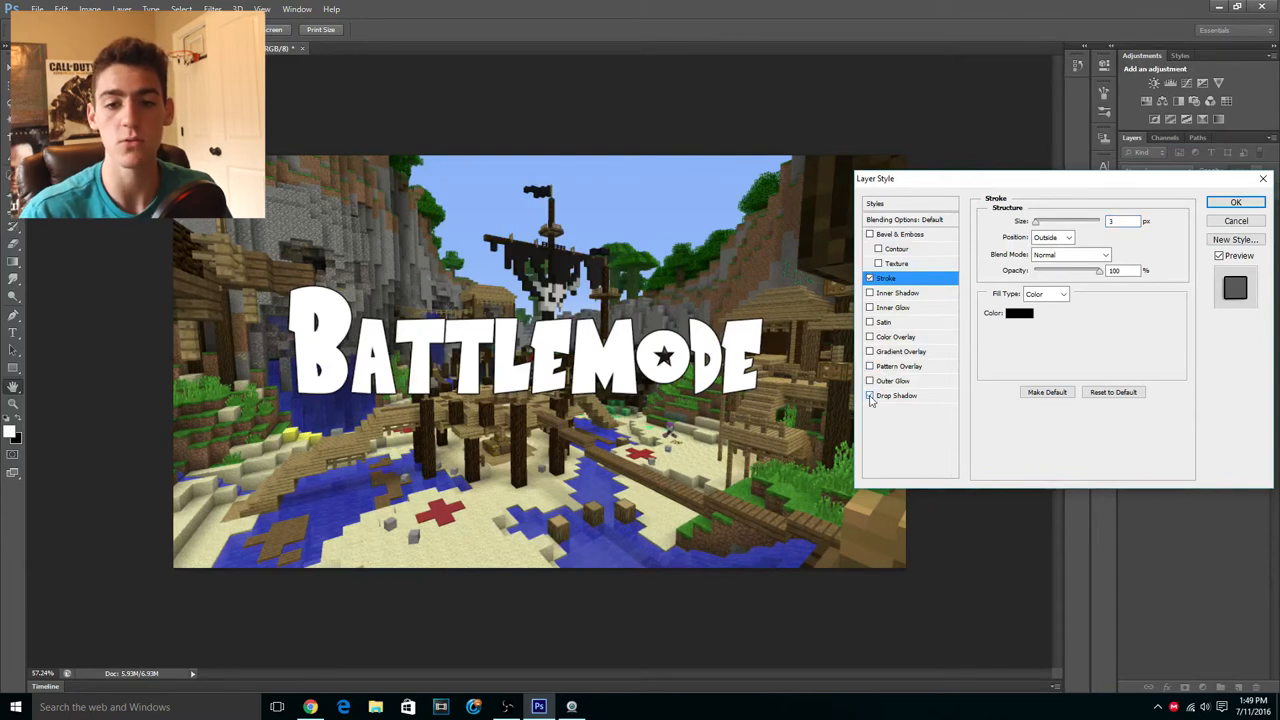
pyautogui.click(868, 396)
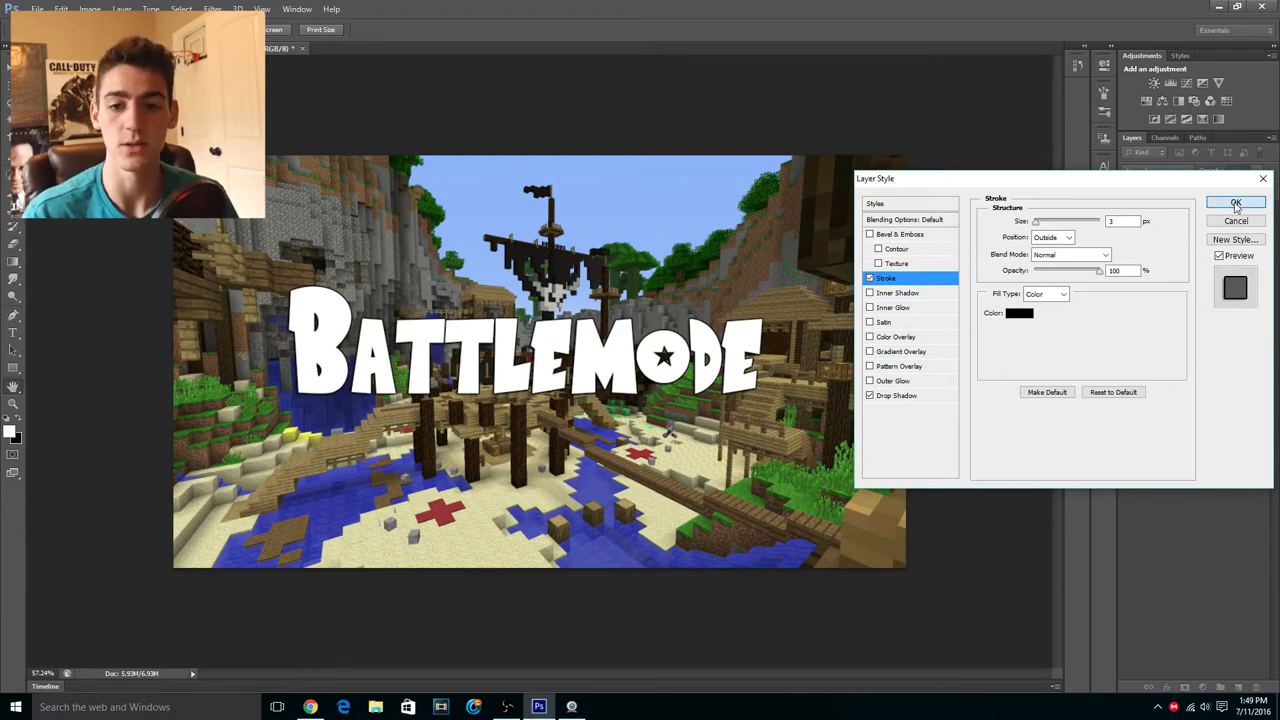
# - Apply the text style and save as JPEG 'Battlemode cove' in Final Thumbnails at Maximum quality
pyautogui.click(1236, 204)
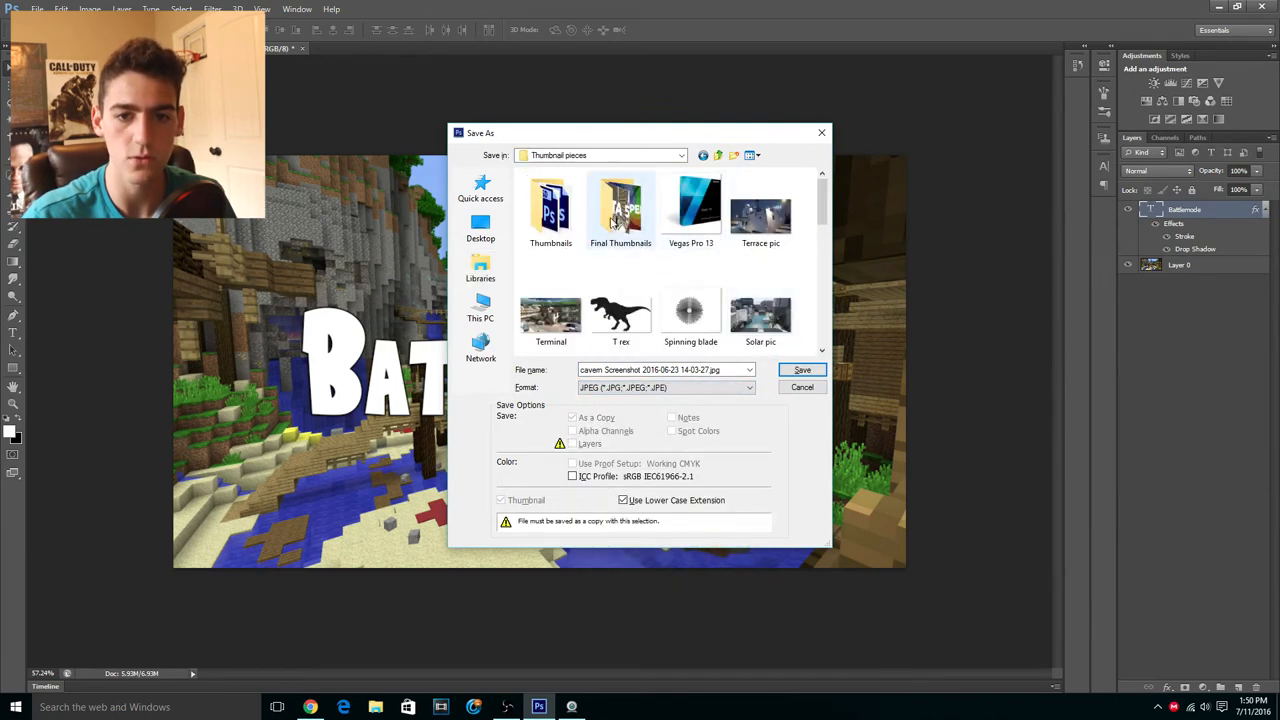
pyautogui.doubleClick(620, 210)
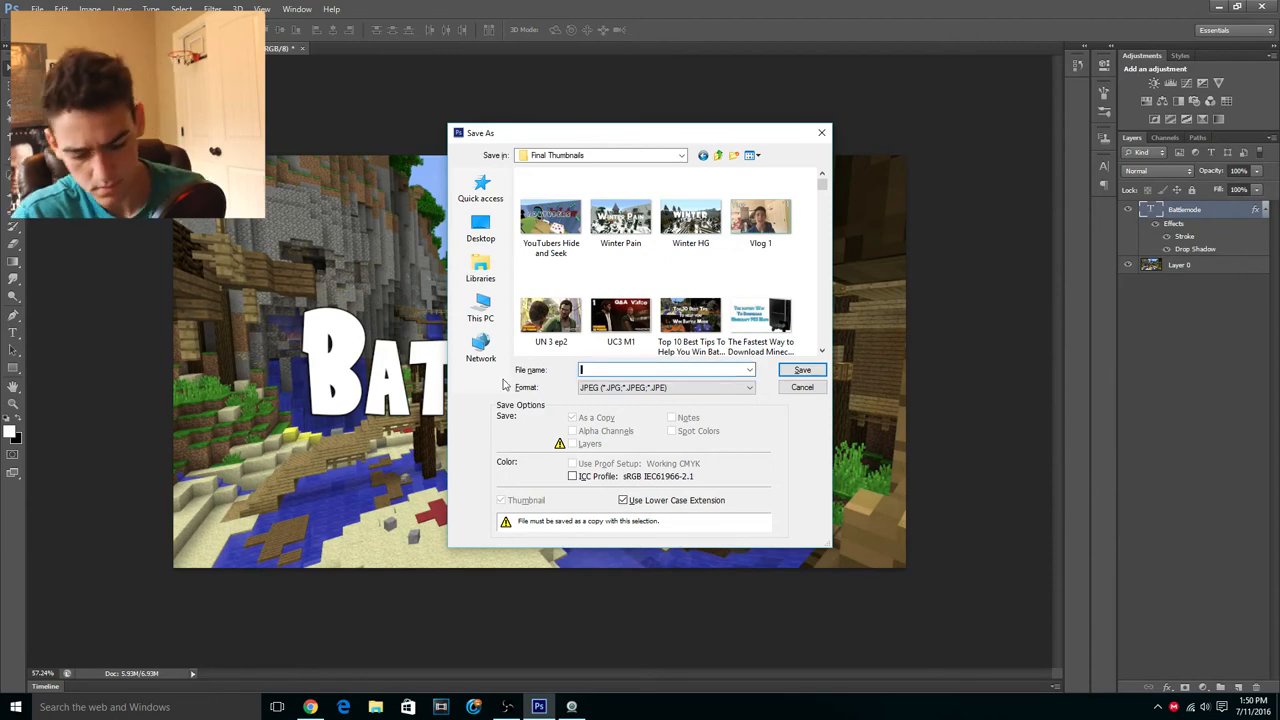
pyautogui.write('Battlemode cove')
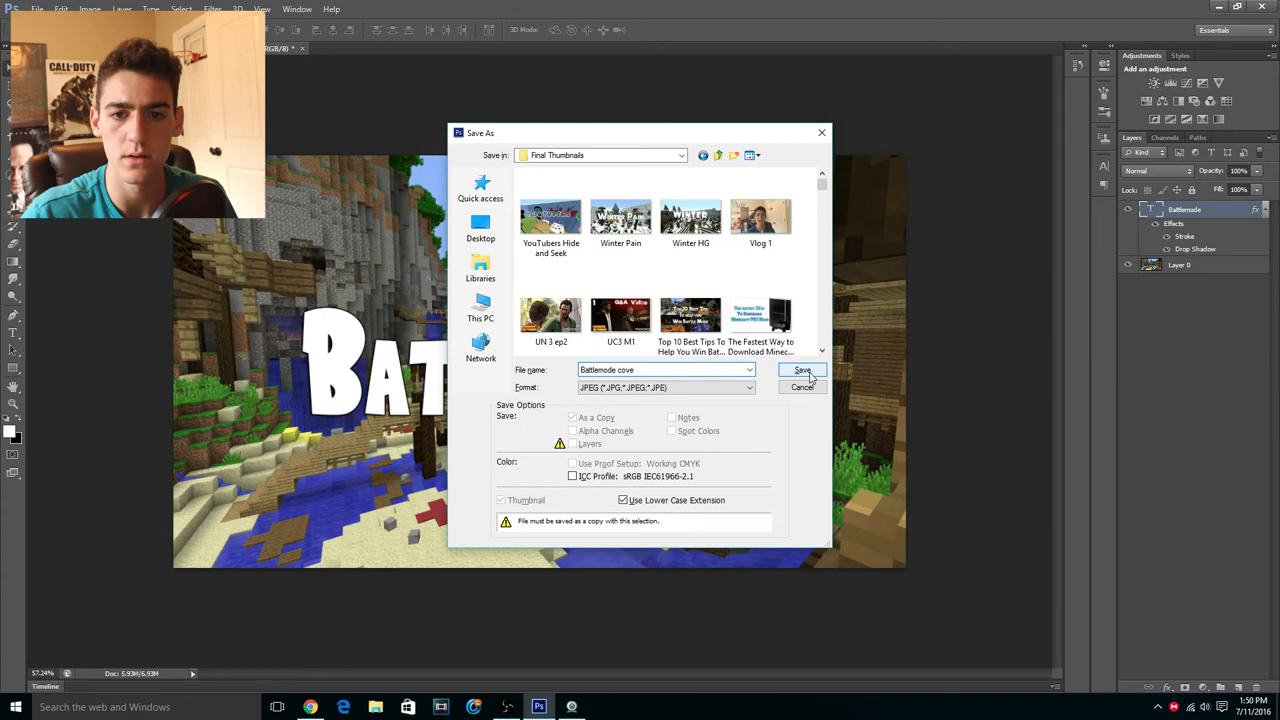
pyautogui.click(802, 370)
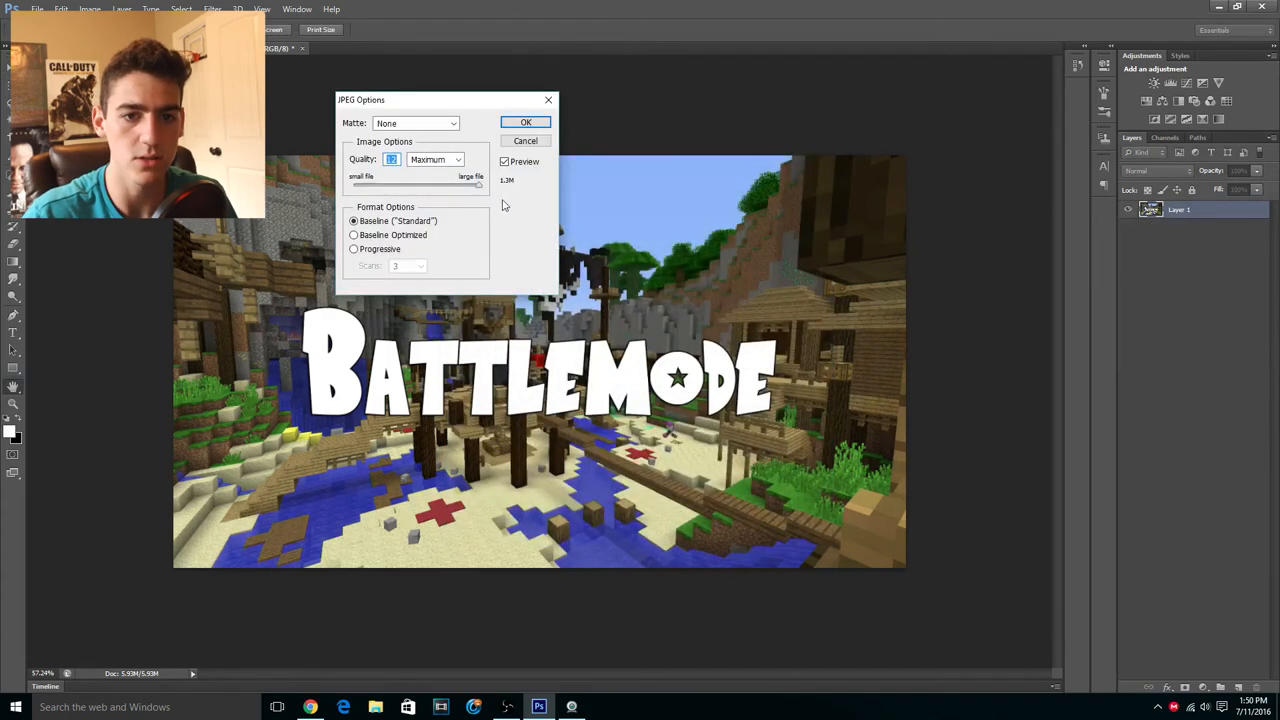
pyautogui.moveTo(508, 188)
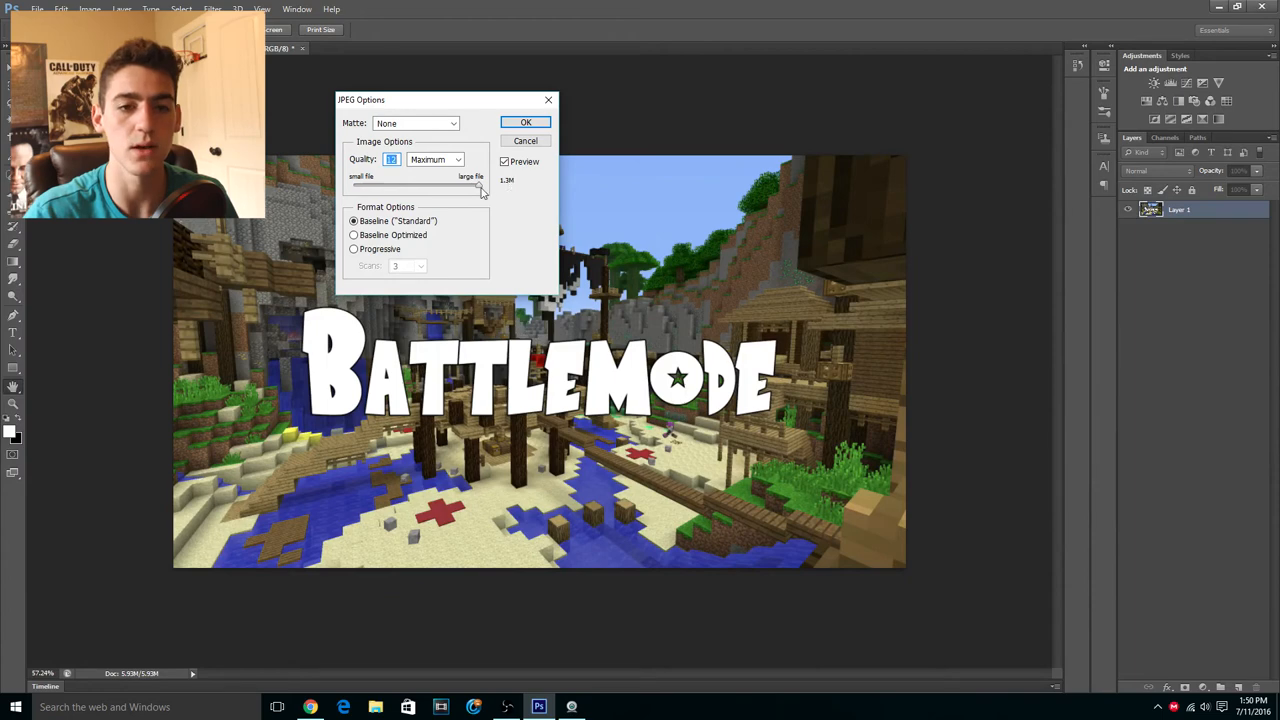
pyautogui.moveTo(504, 194)
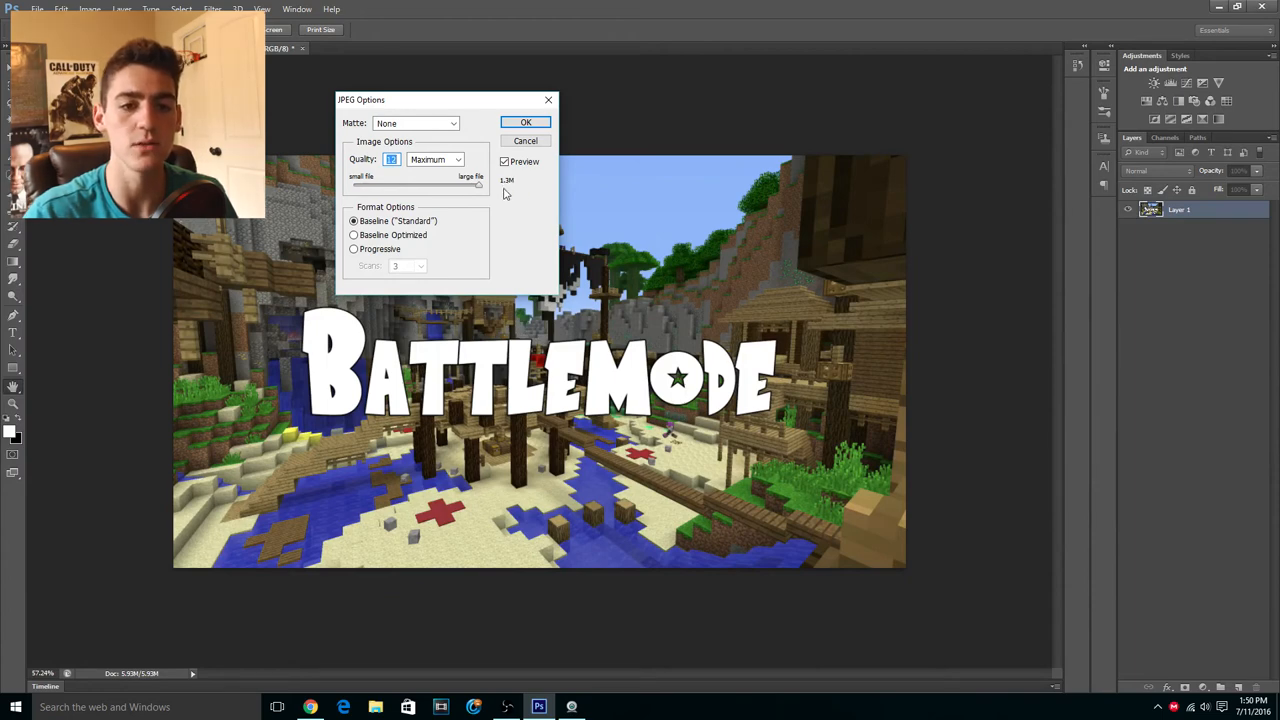
pyautogui.click(526, 122)
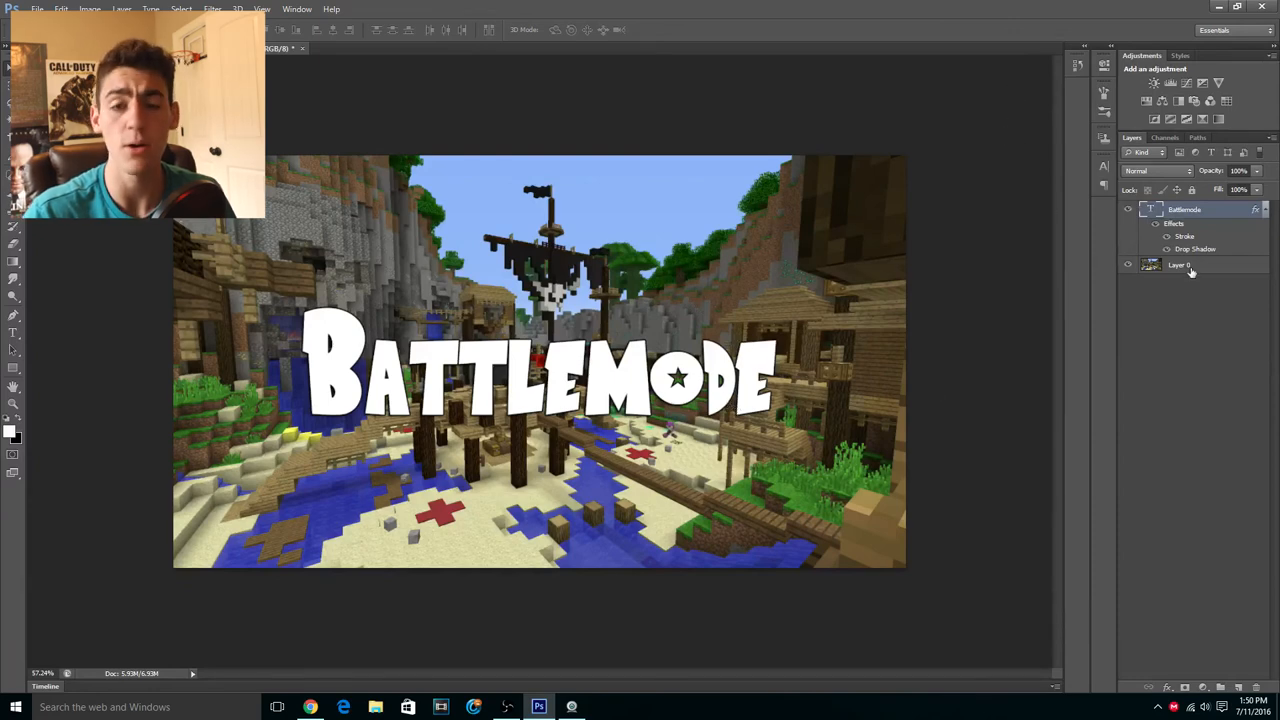
# - Add a red Inside-position stroke to Layer 0 so a border frames the screenshot
pyautogui.rightClick(1184, 264)
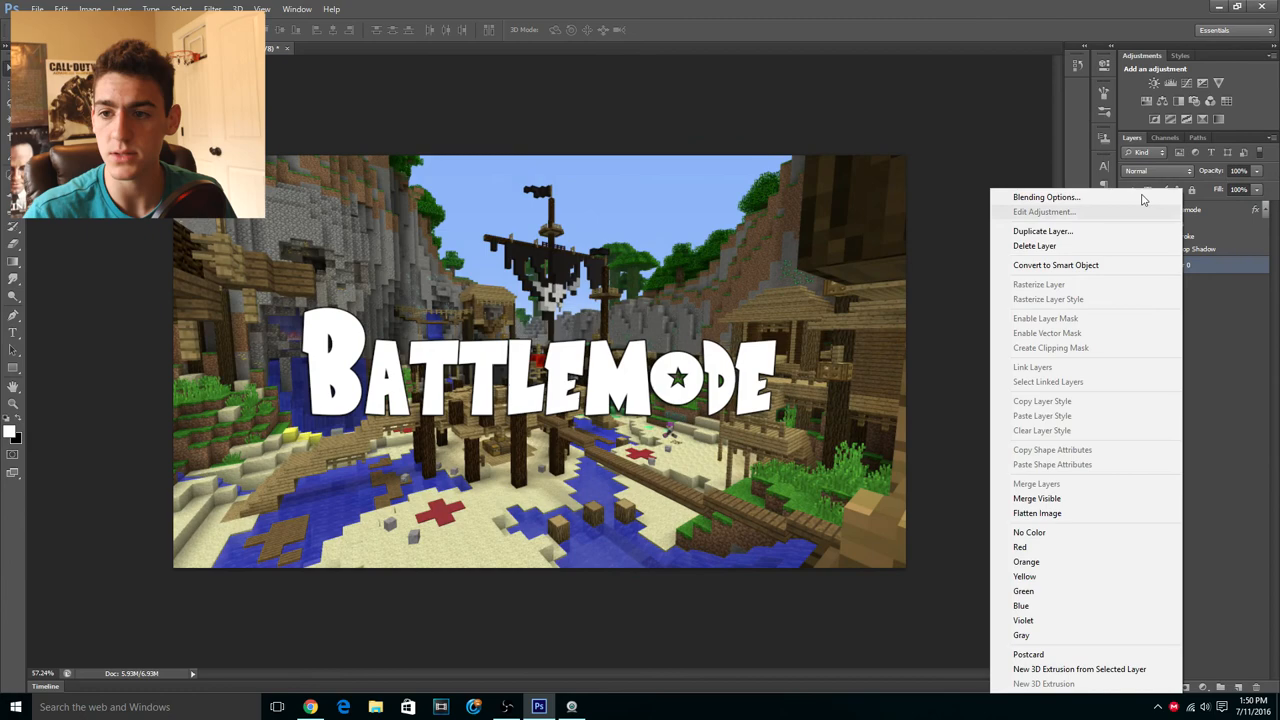
pyautogui.click(1046, 196)
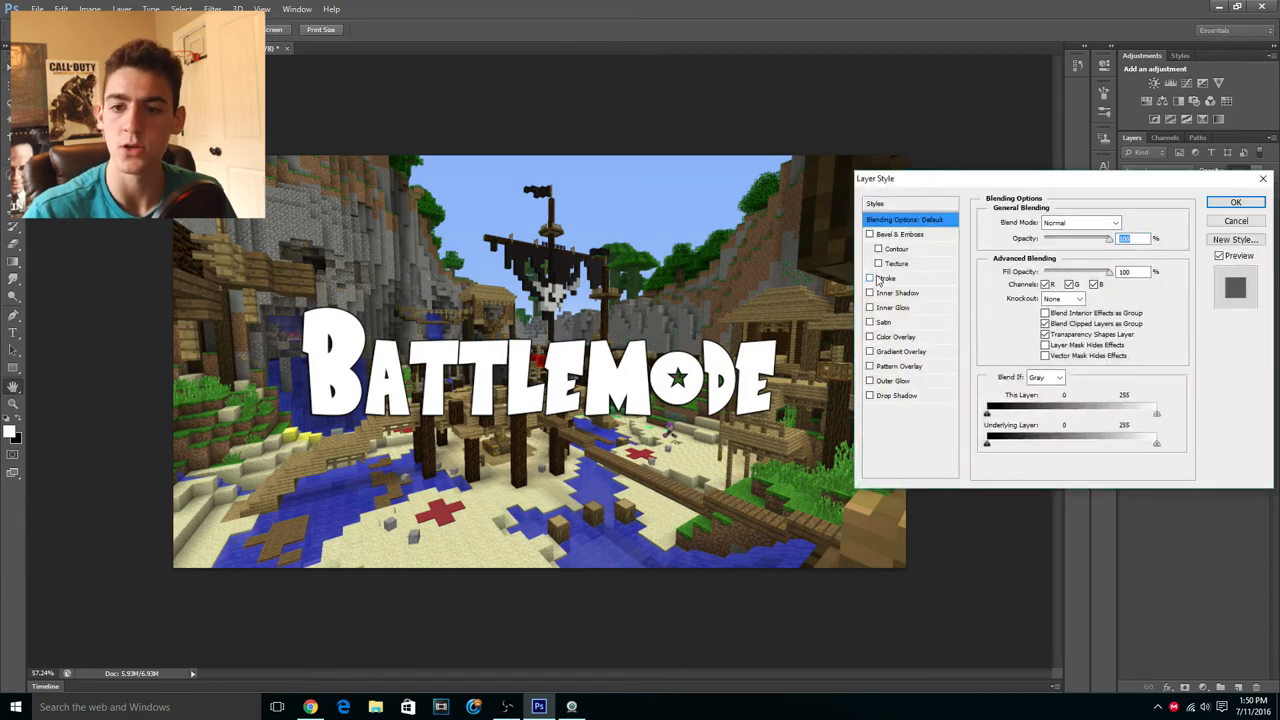
pyautogui.click(886, 278)
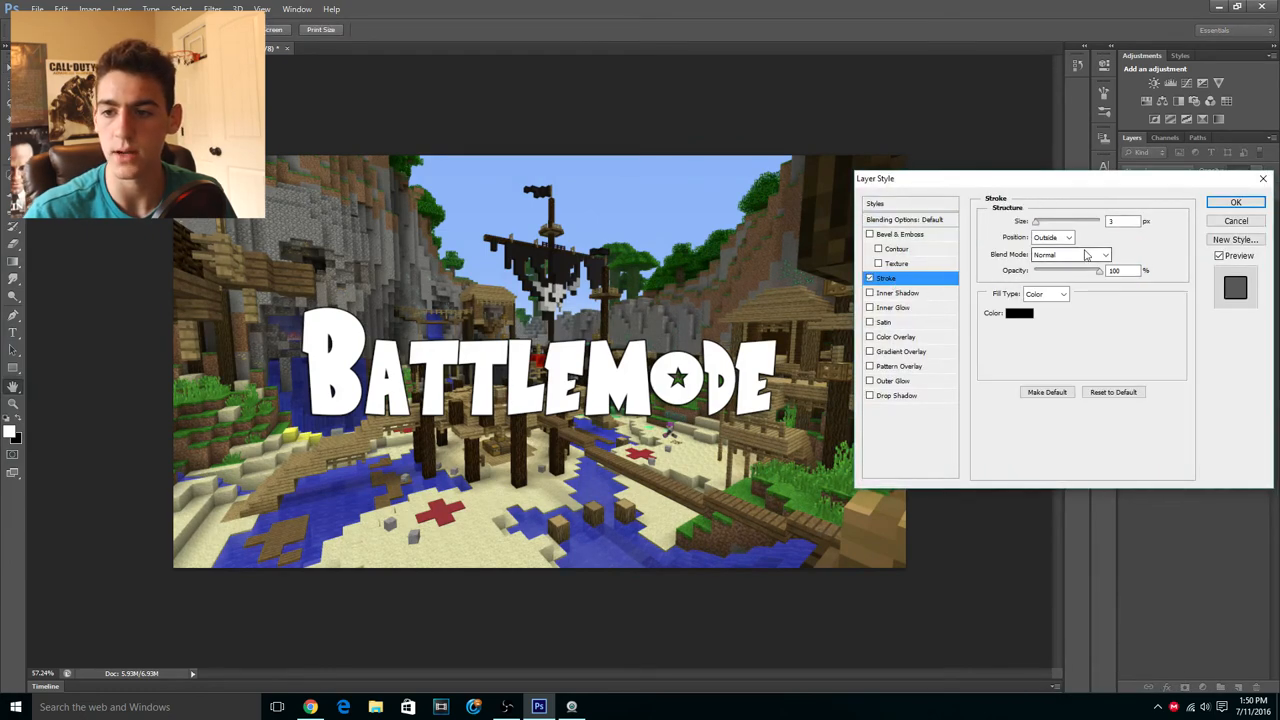
pyautogui.click(1052, 236)
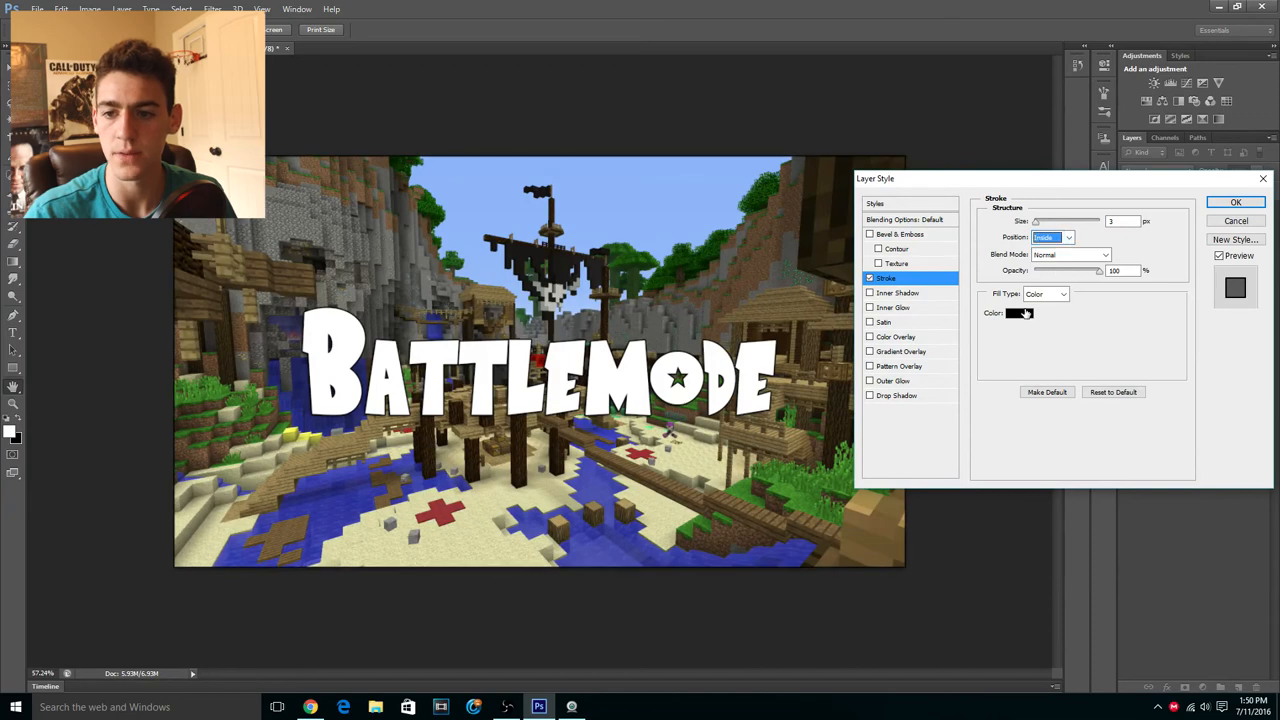
pyautogui.click(1020, 312)
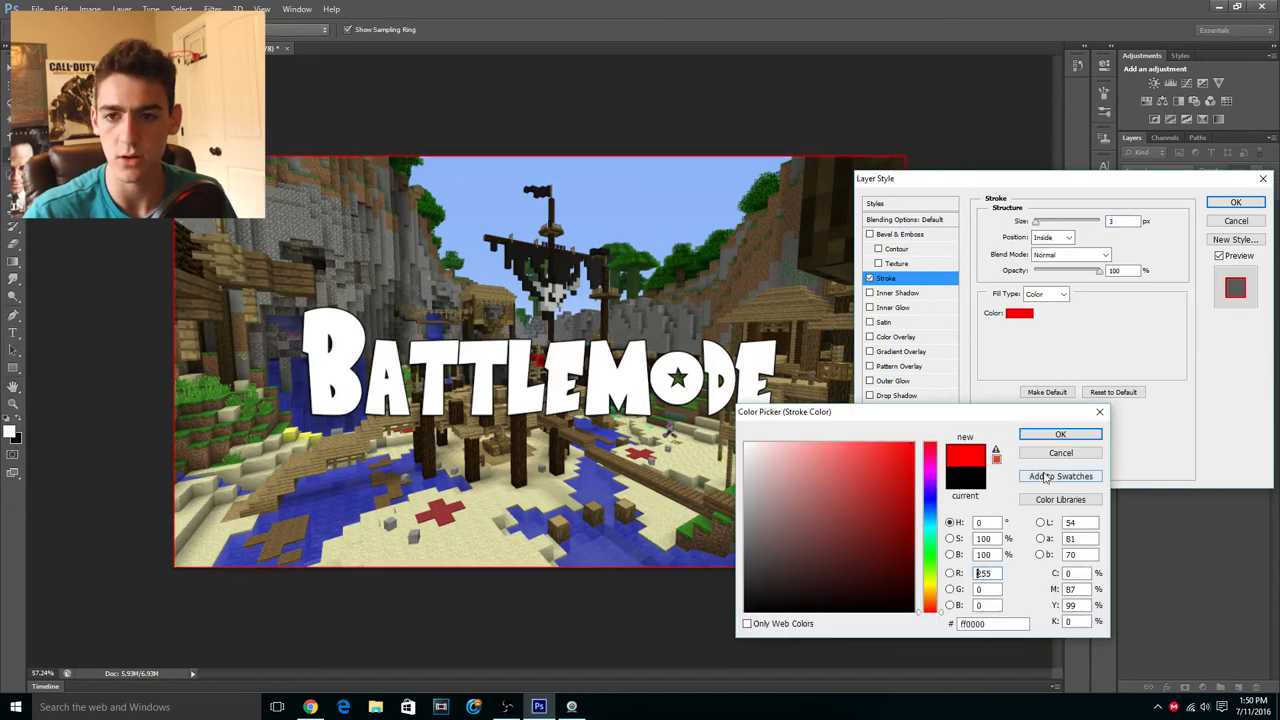
pyautogui.click(1060, 434)
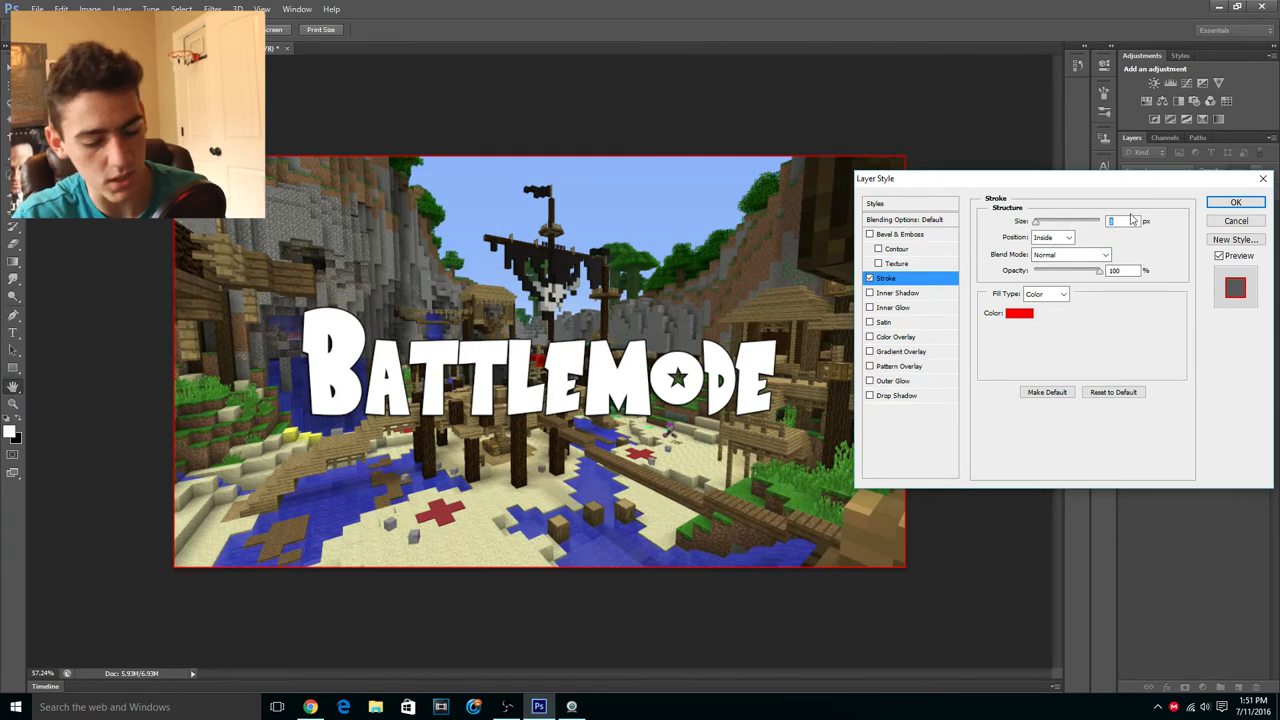
pyautogui.click(1236, 202)
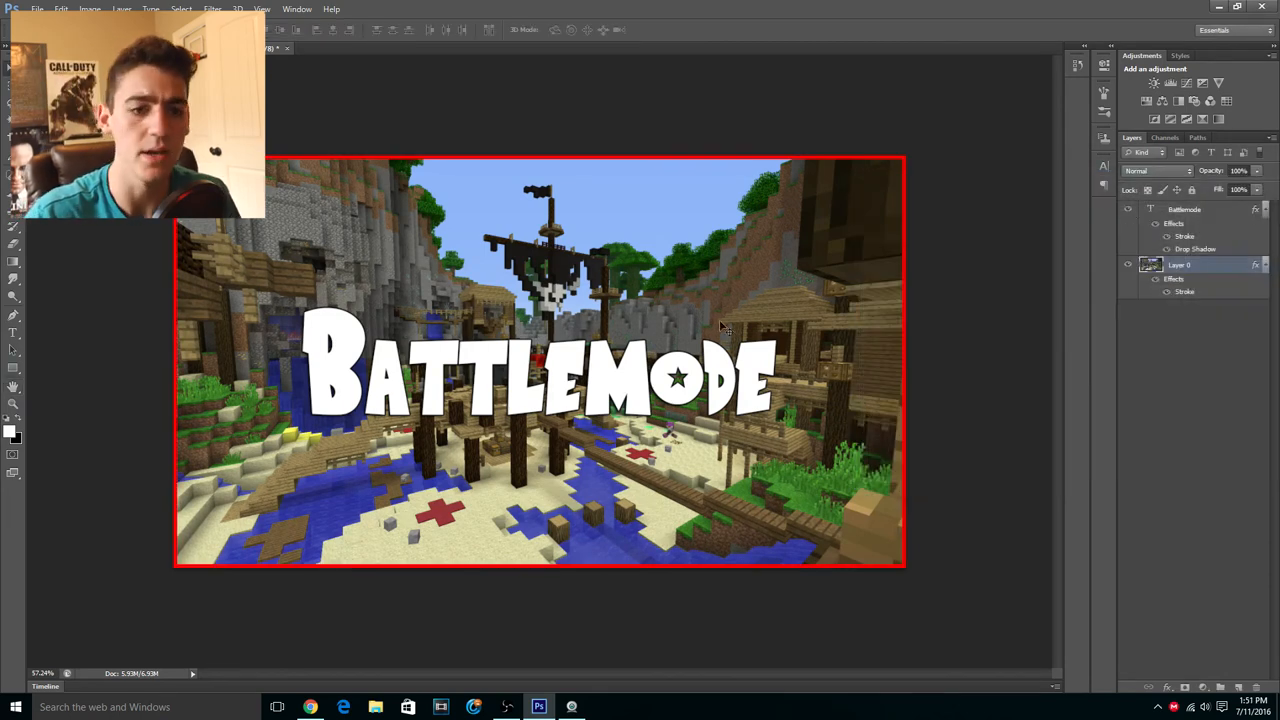
pyautogui.moveTo(650, 644)
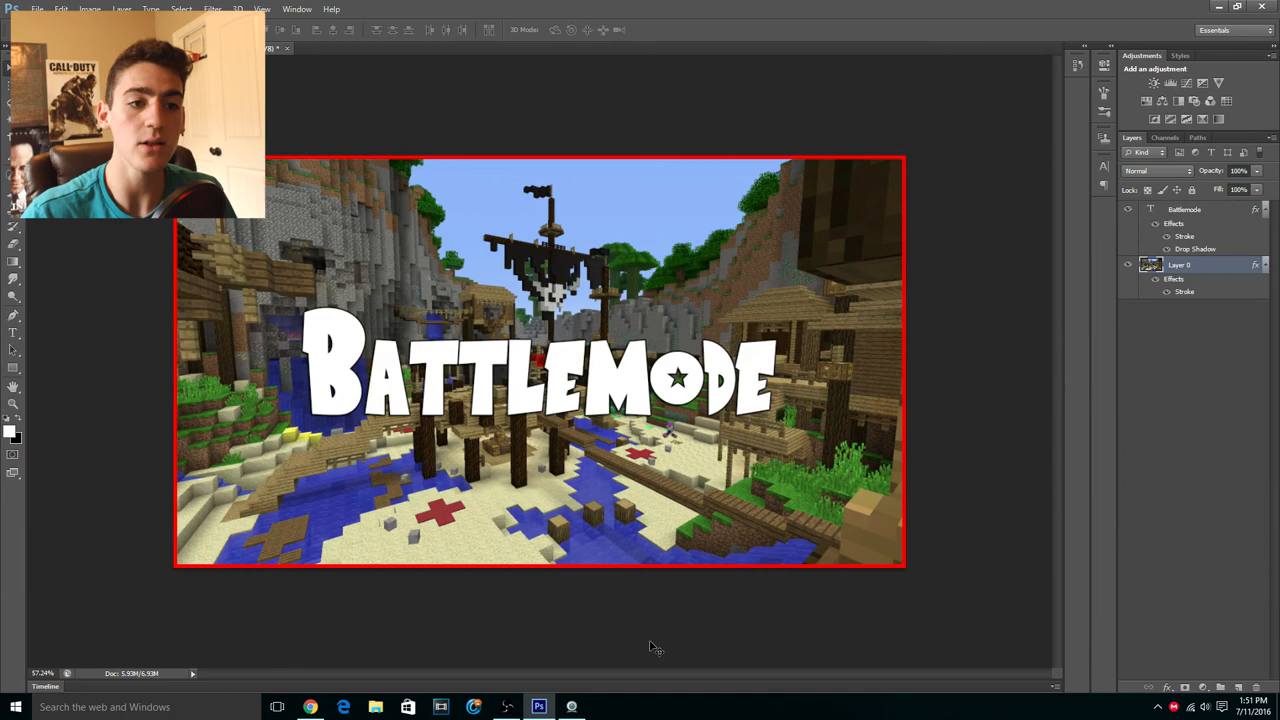